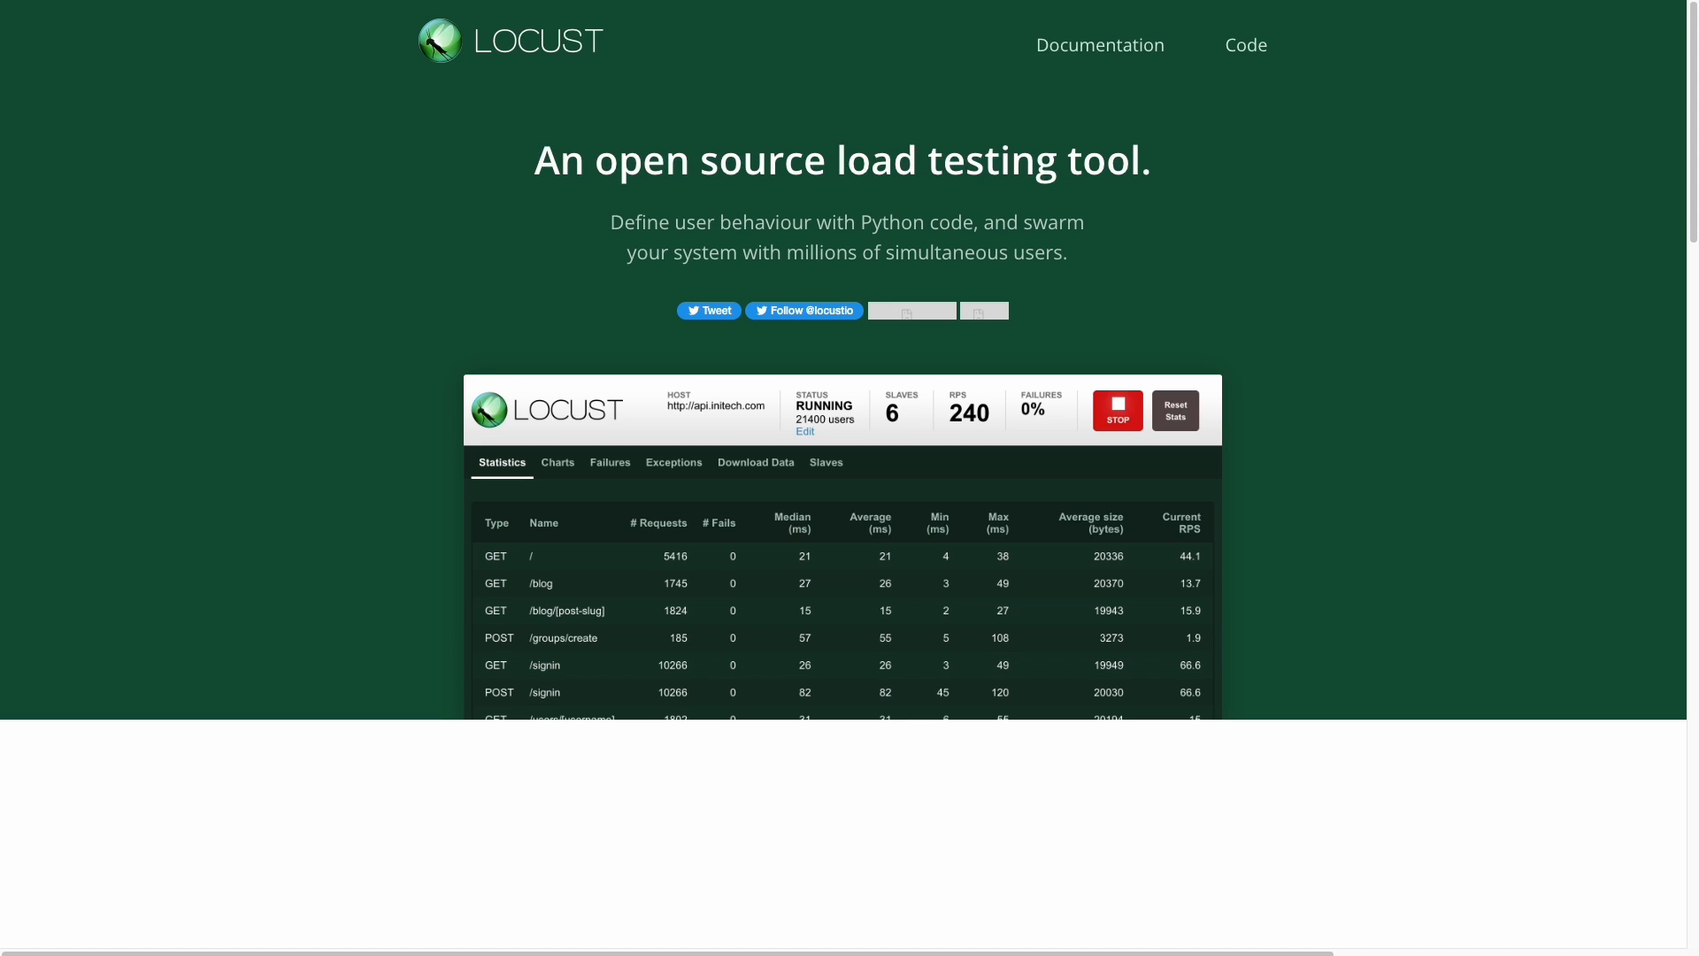
pyautogui.moveTo(1686, 117)
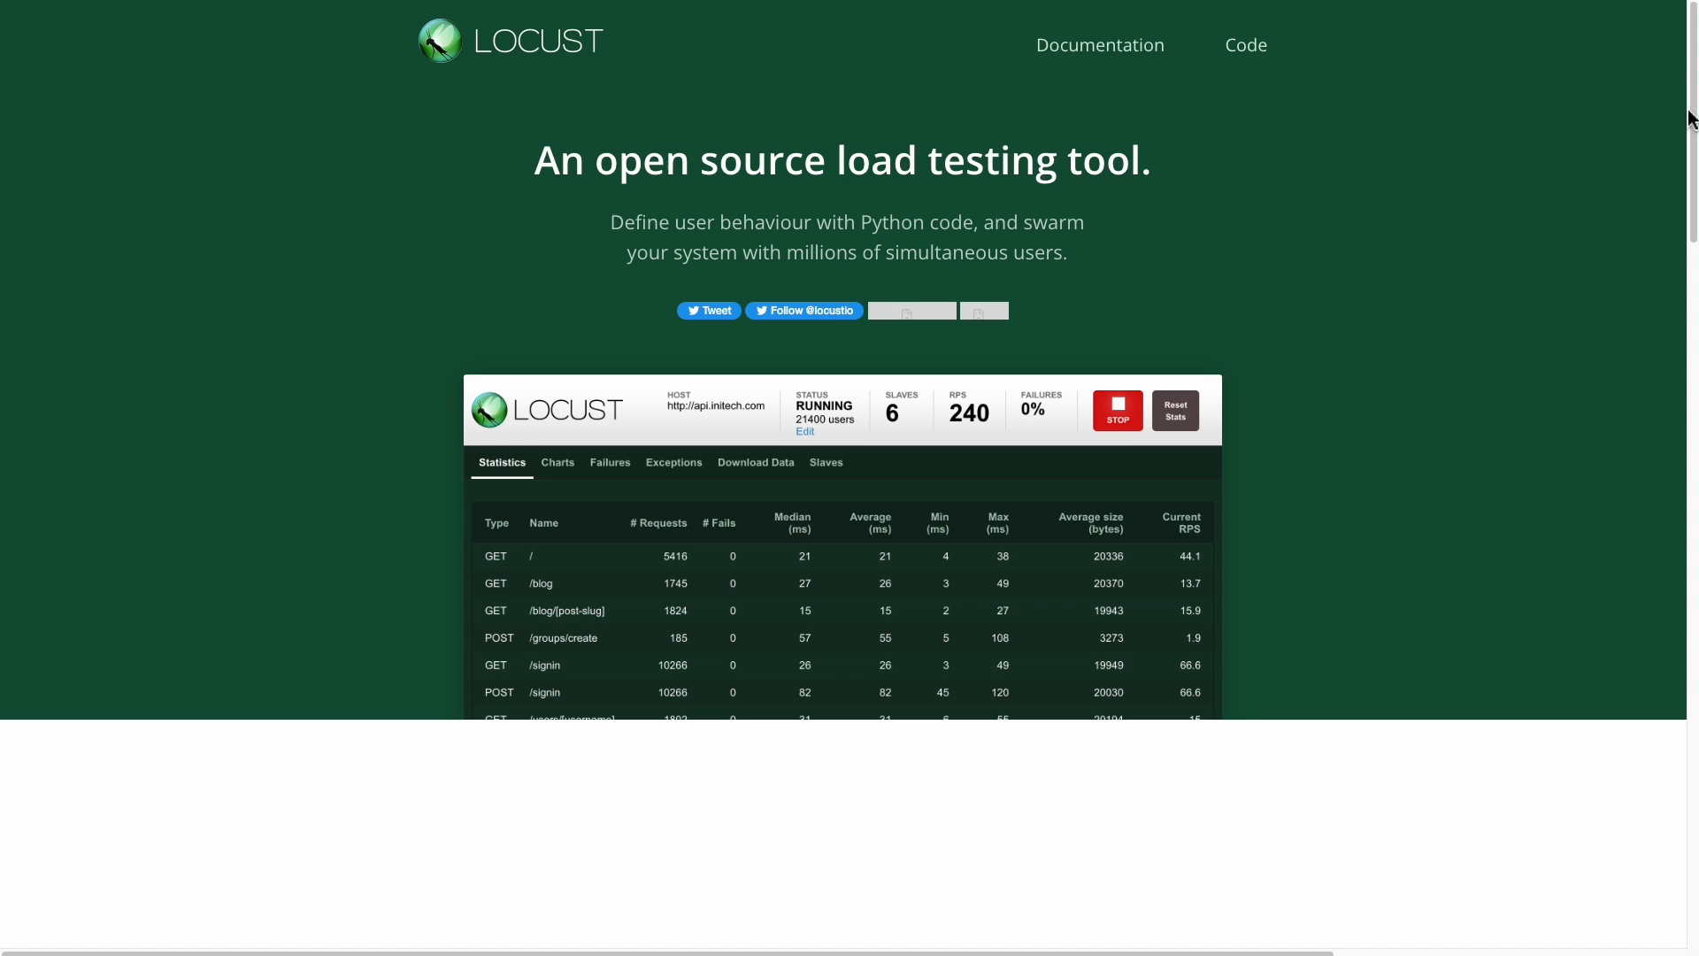
pyautogui.moveTo(1686, 122)
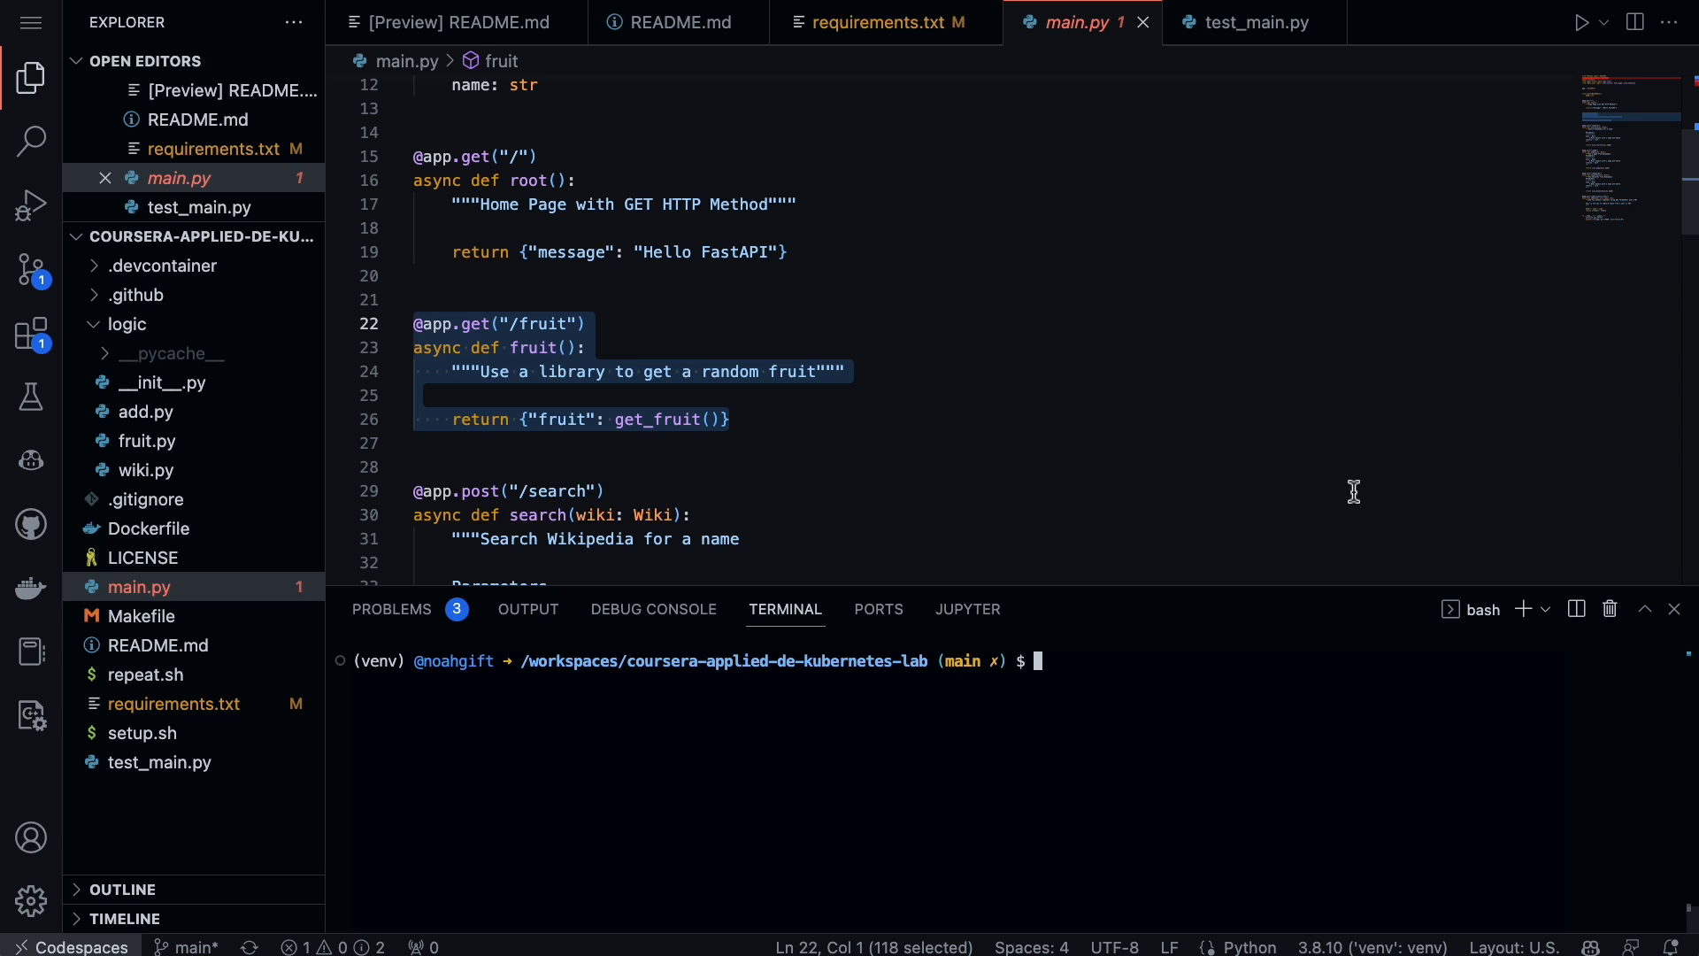
pyautogui.moveTo(1184, 775)
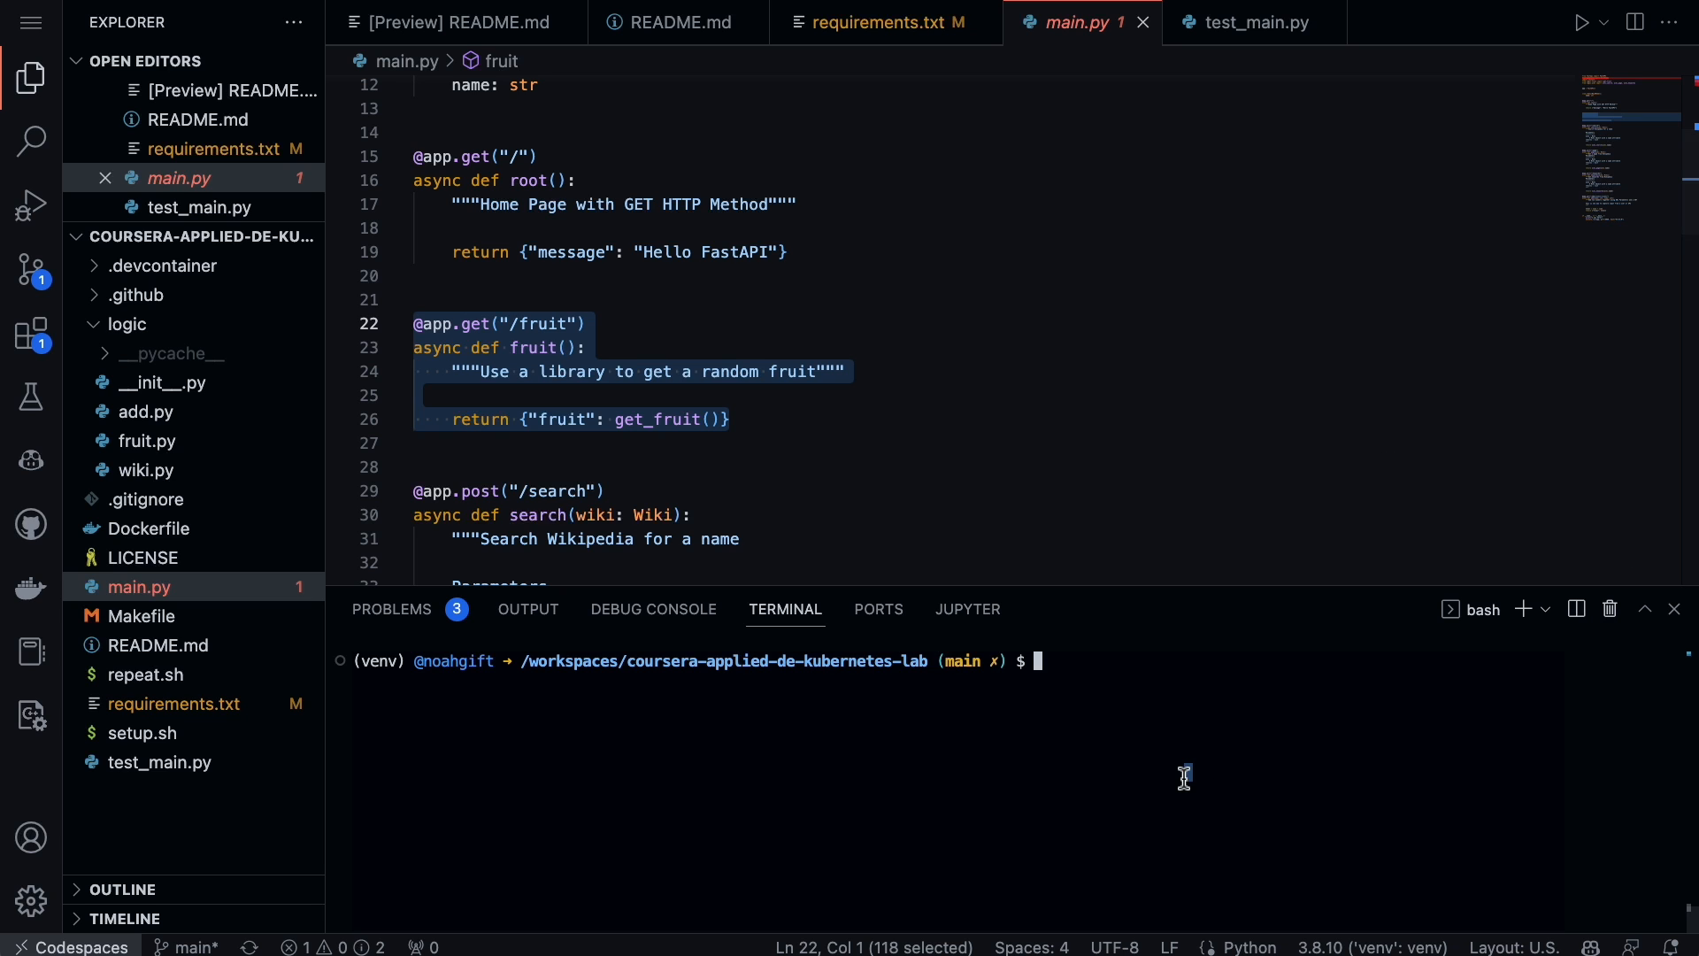
# Step: Create an empty locustfile.py with touch in the terminal and have it open in the editor
pyautogui.write('pytho')
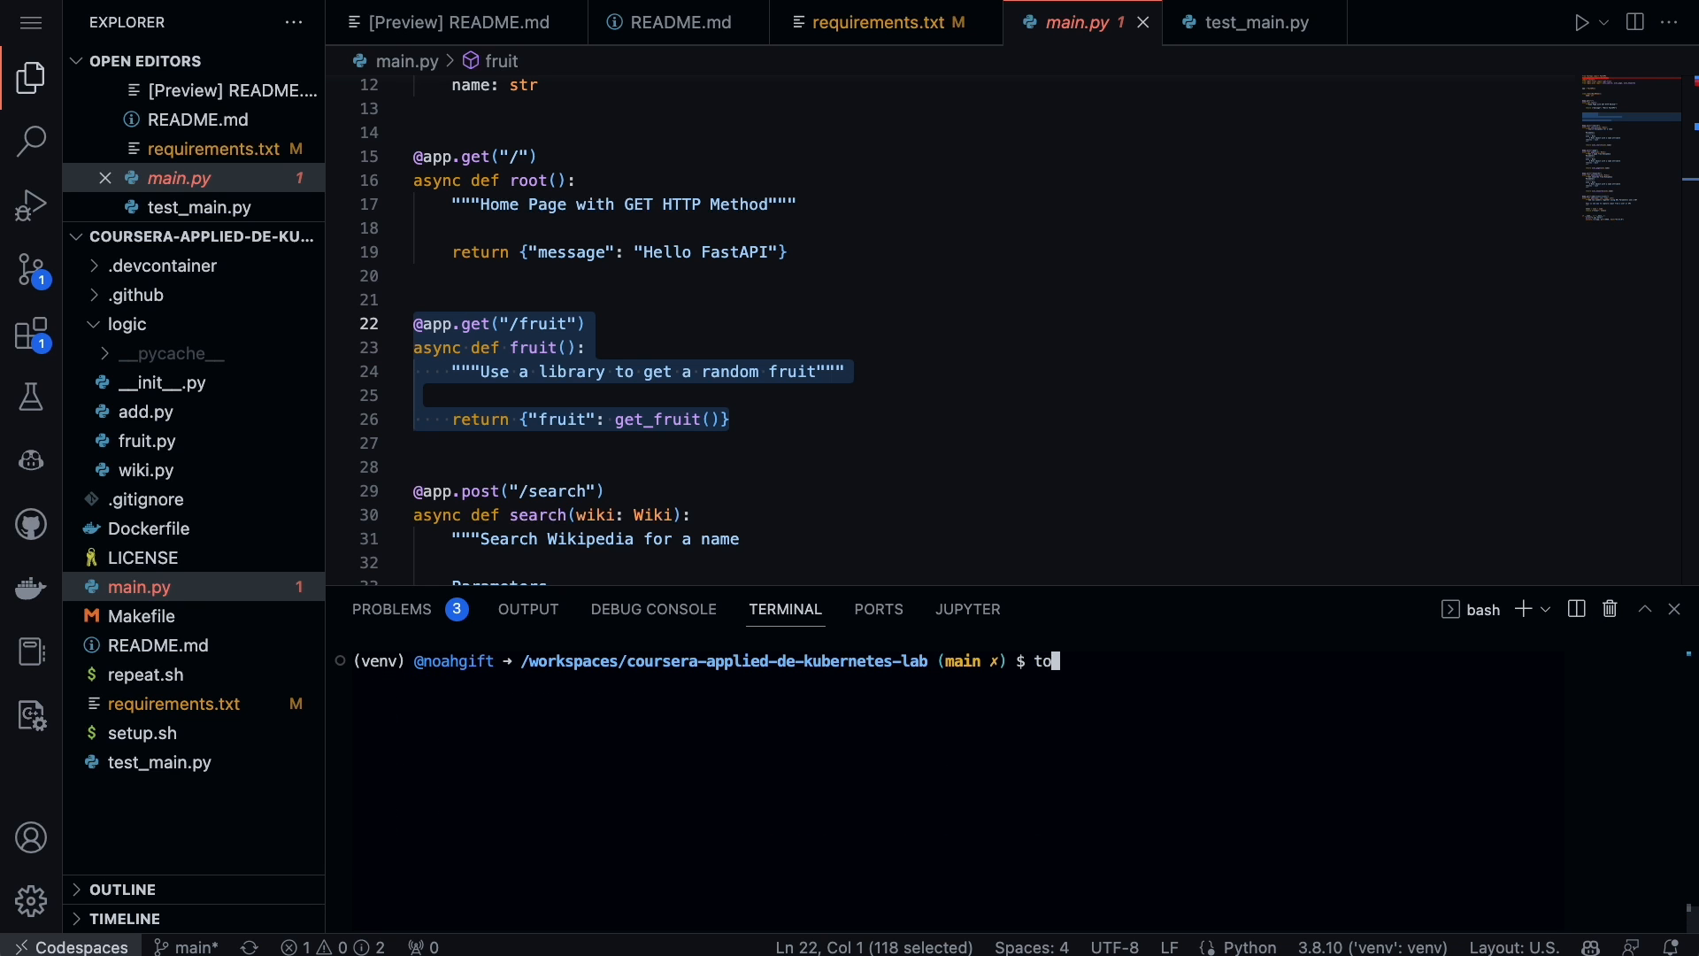
pyautogui.write('uch')
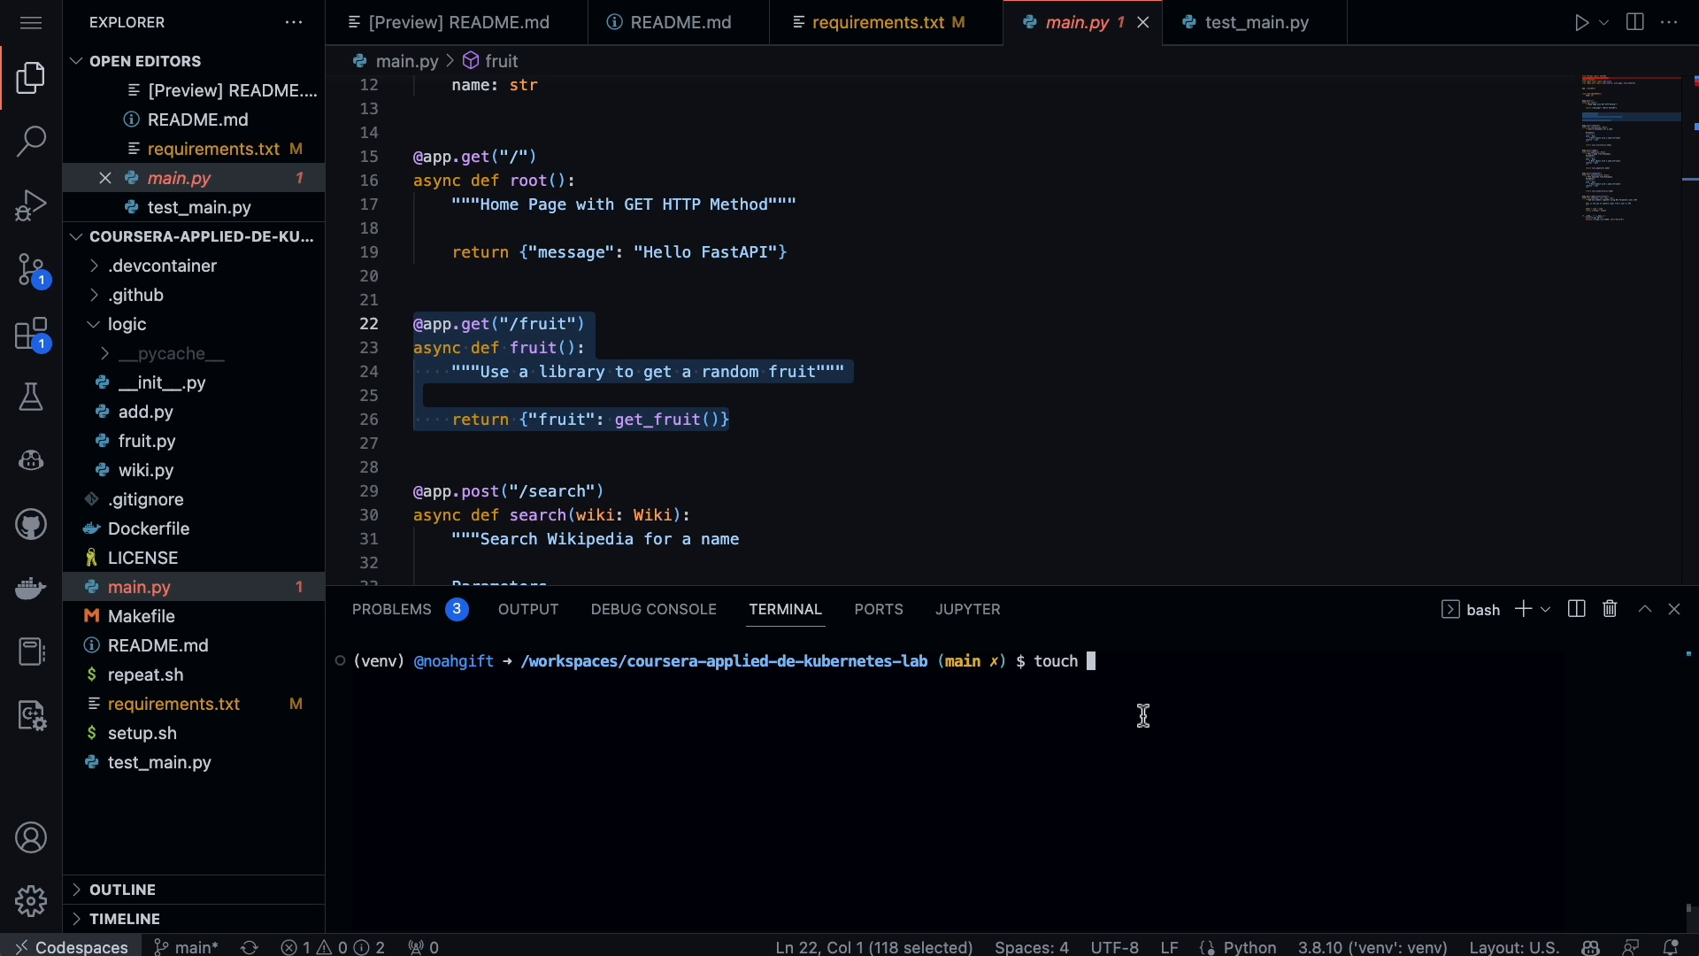
pyautogui.write('loc')
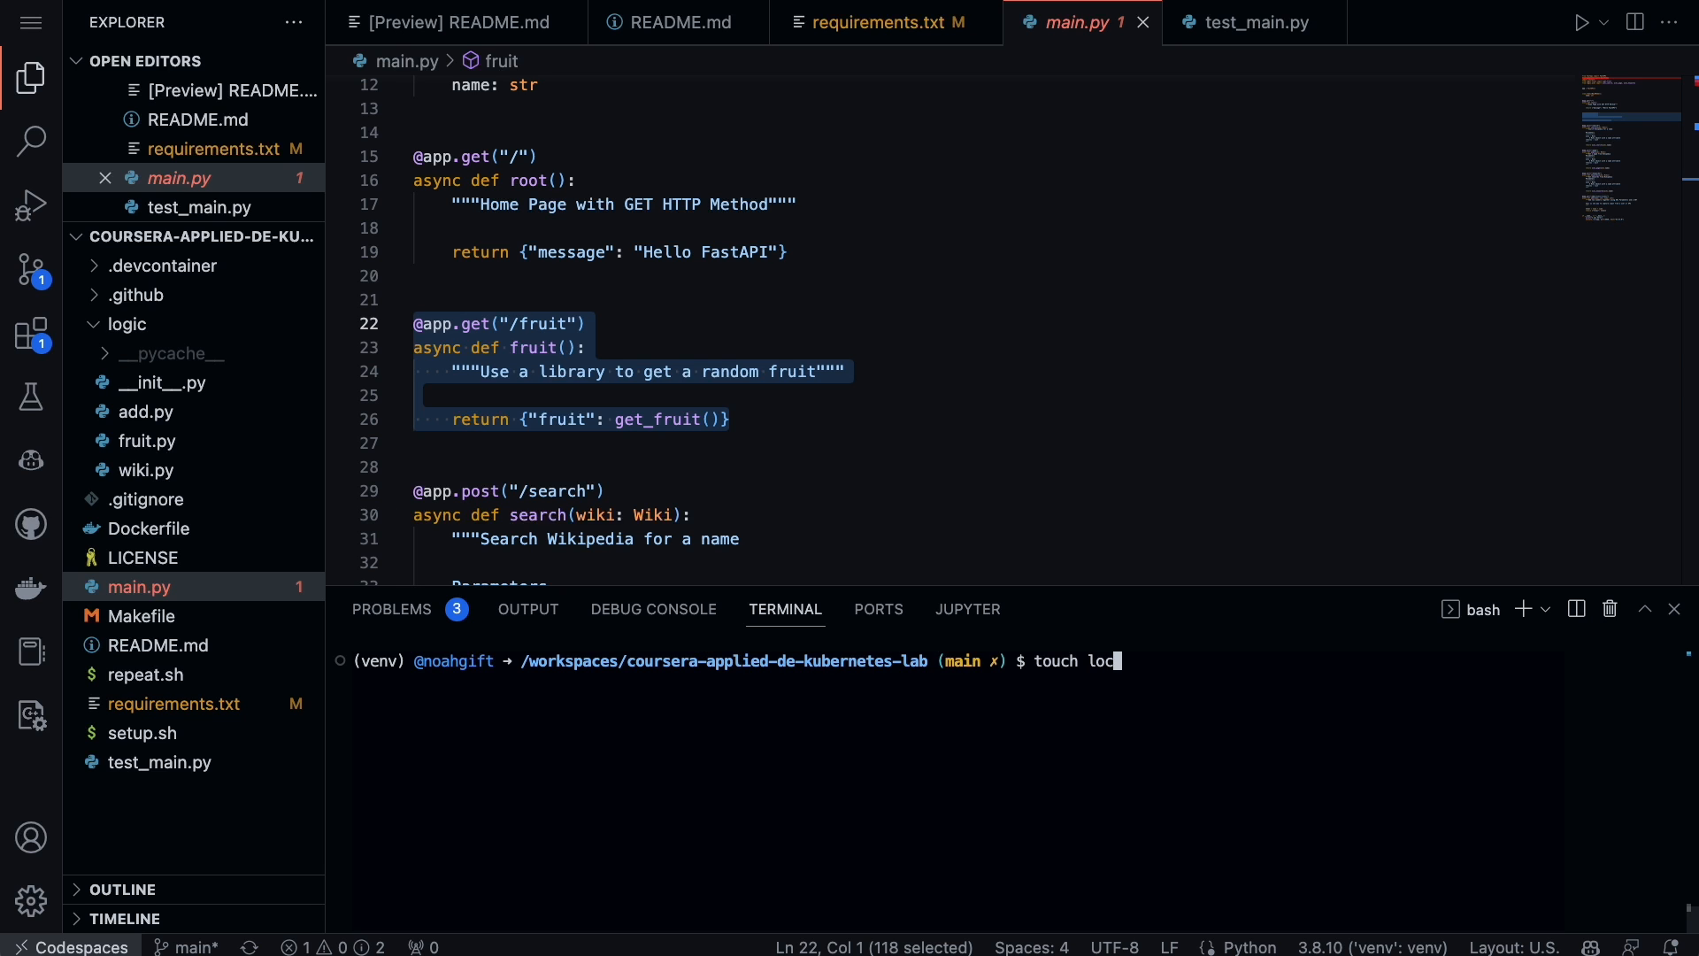
pyautogui.write('ustfile.py')
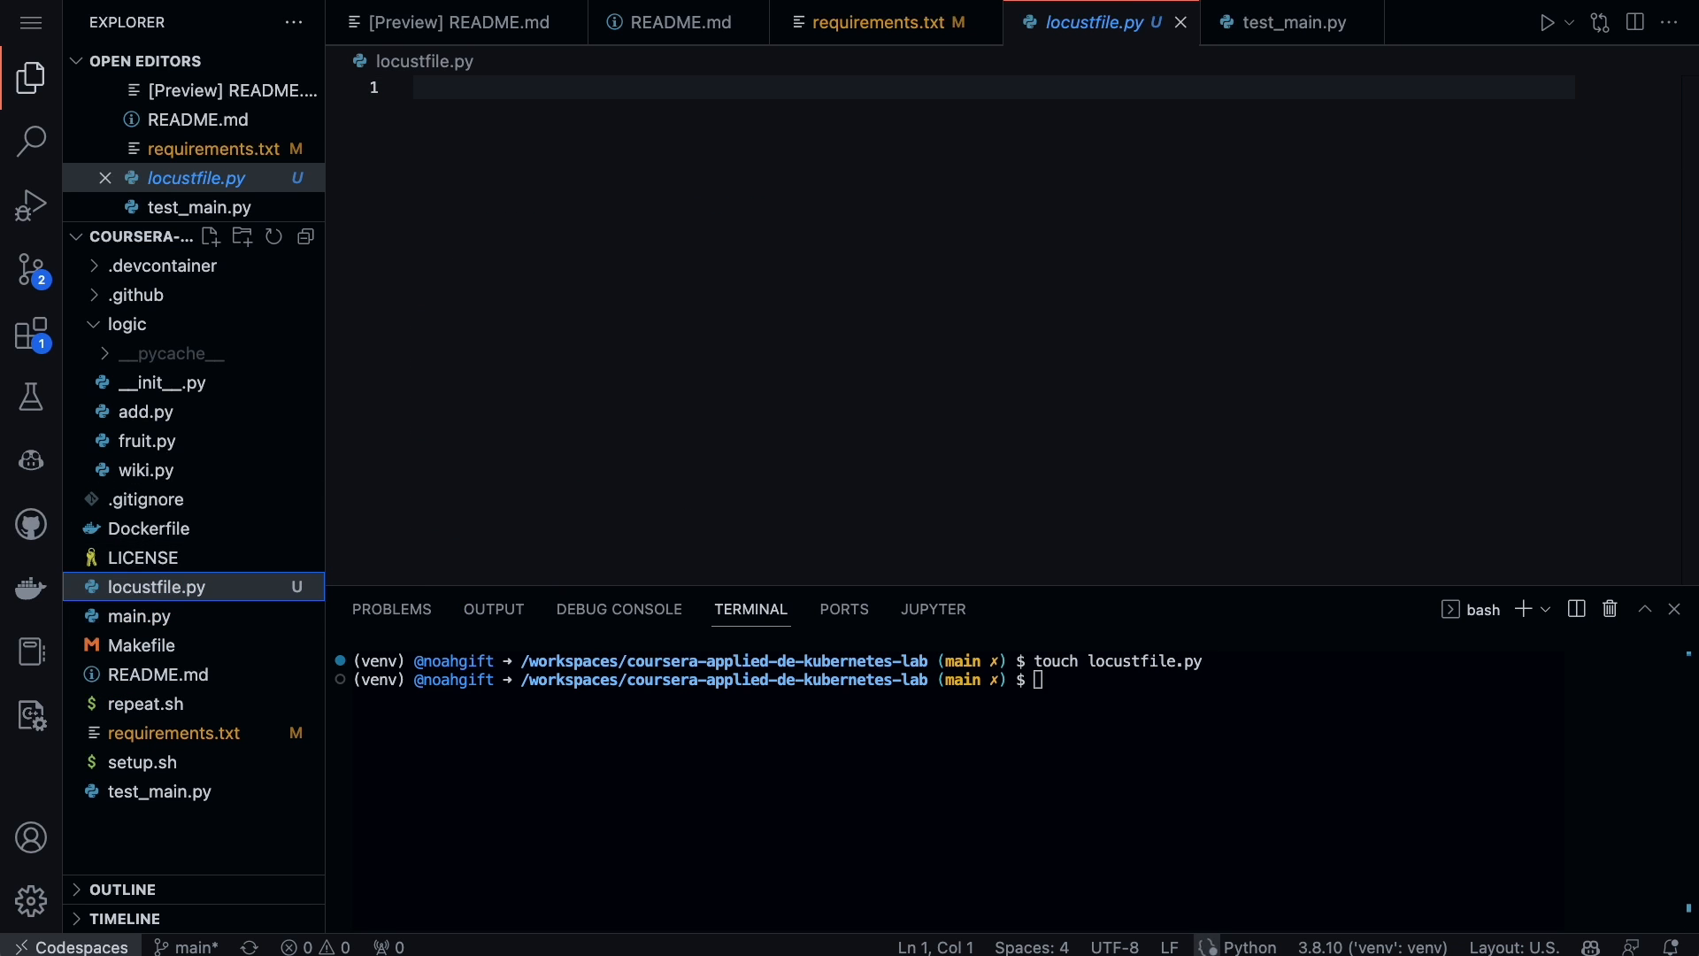
# Step: Paste the HelloWorldUser HttpUser example and point its single task at /fruit instead of /world
pyautogui.click(157, 585)
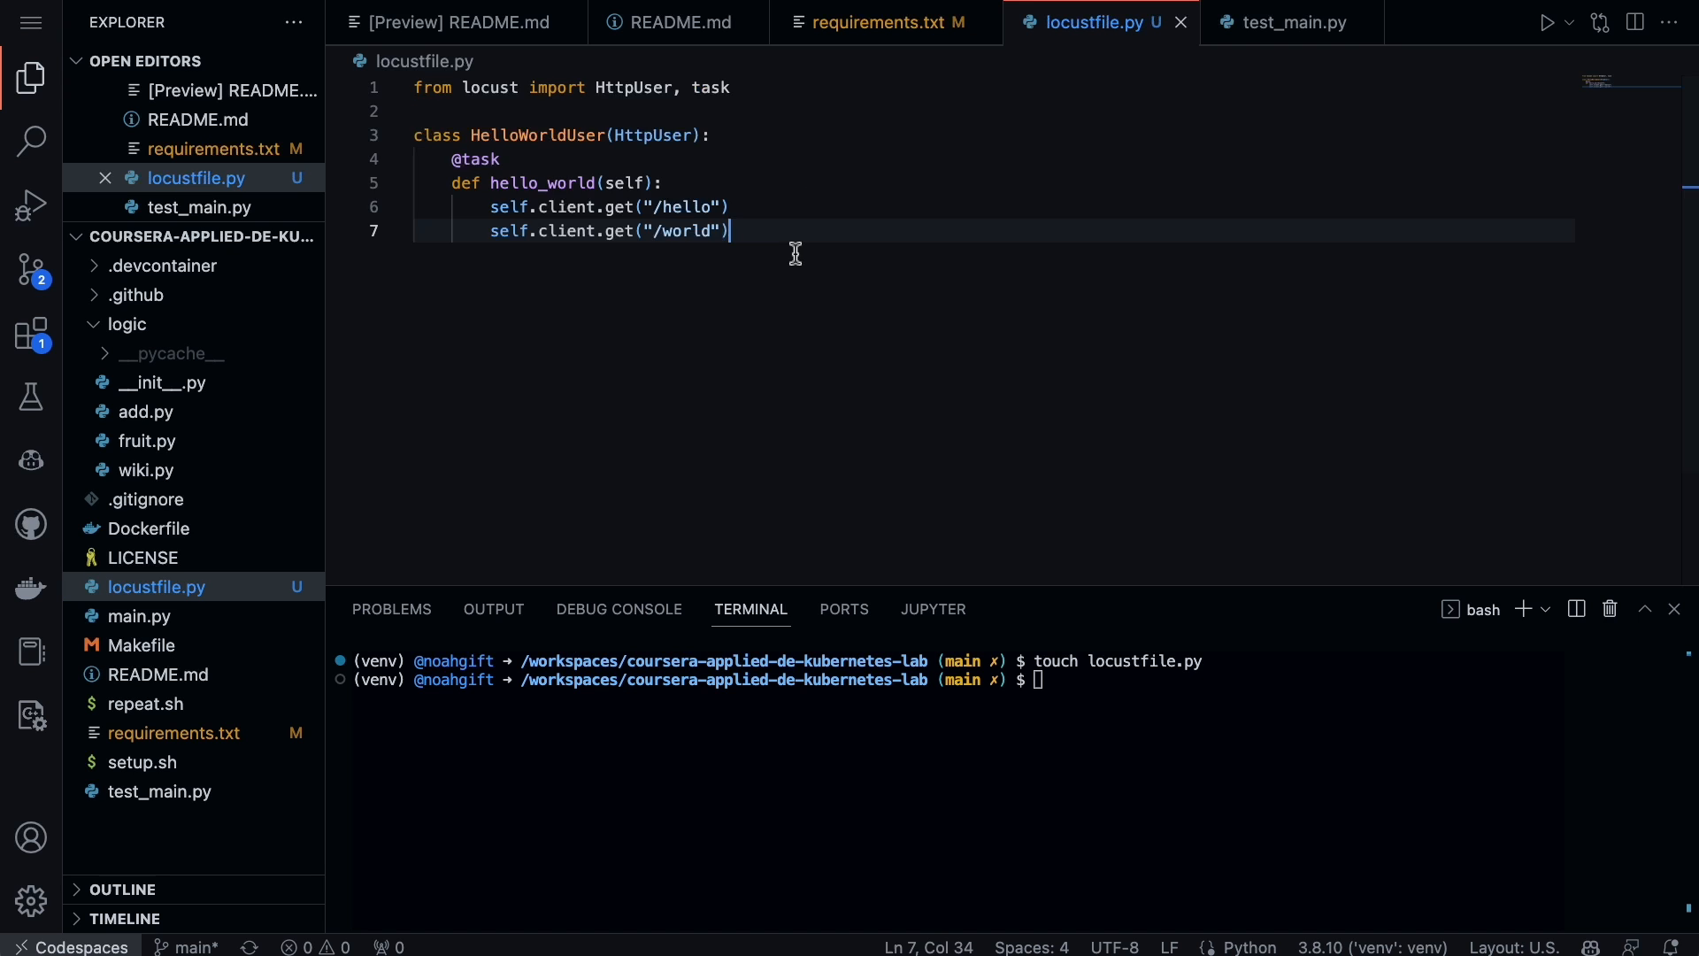
pyautogui.moveTo(639, 88)
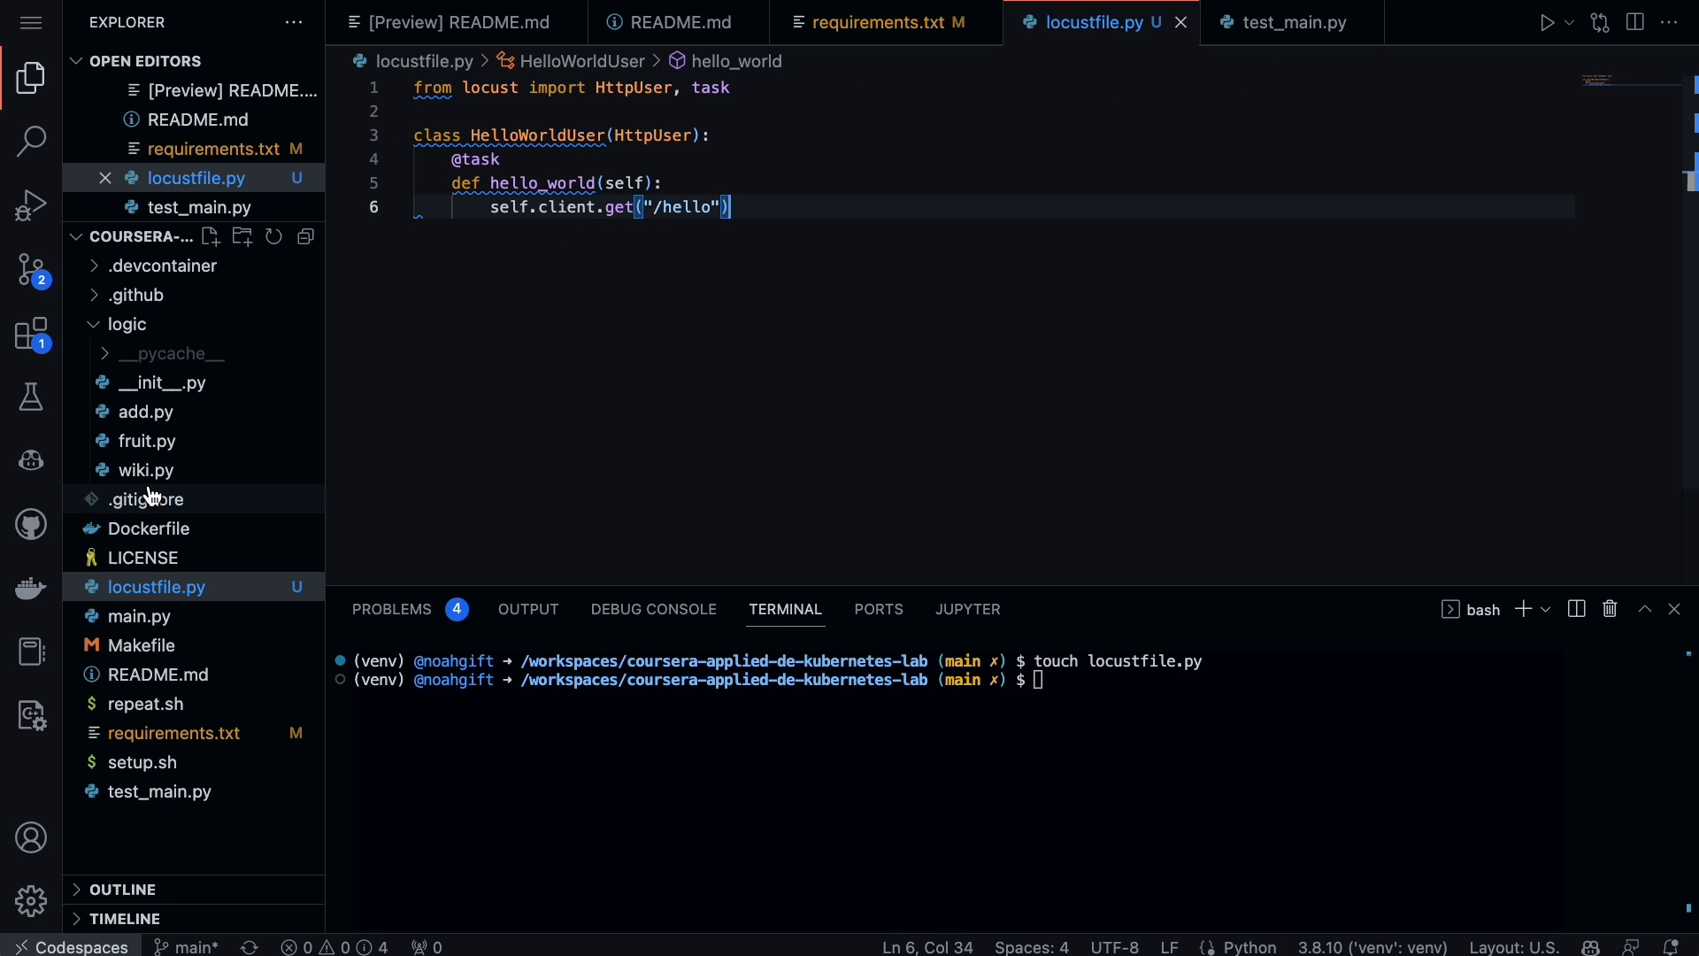
pyautogui.moveTo(173, 732)
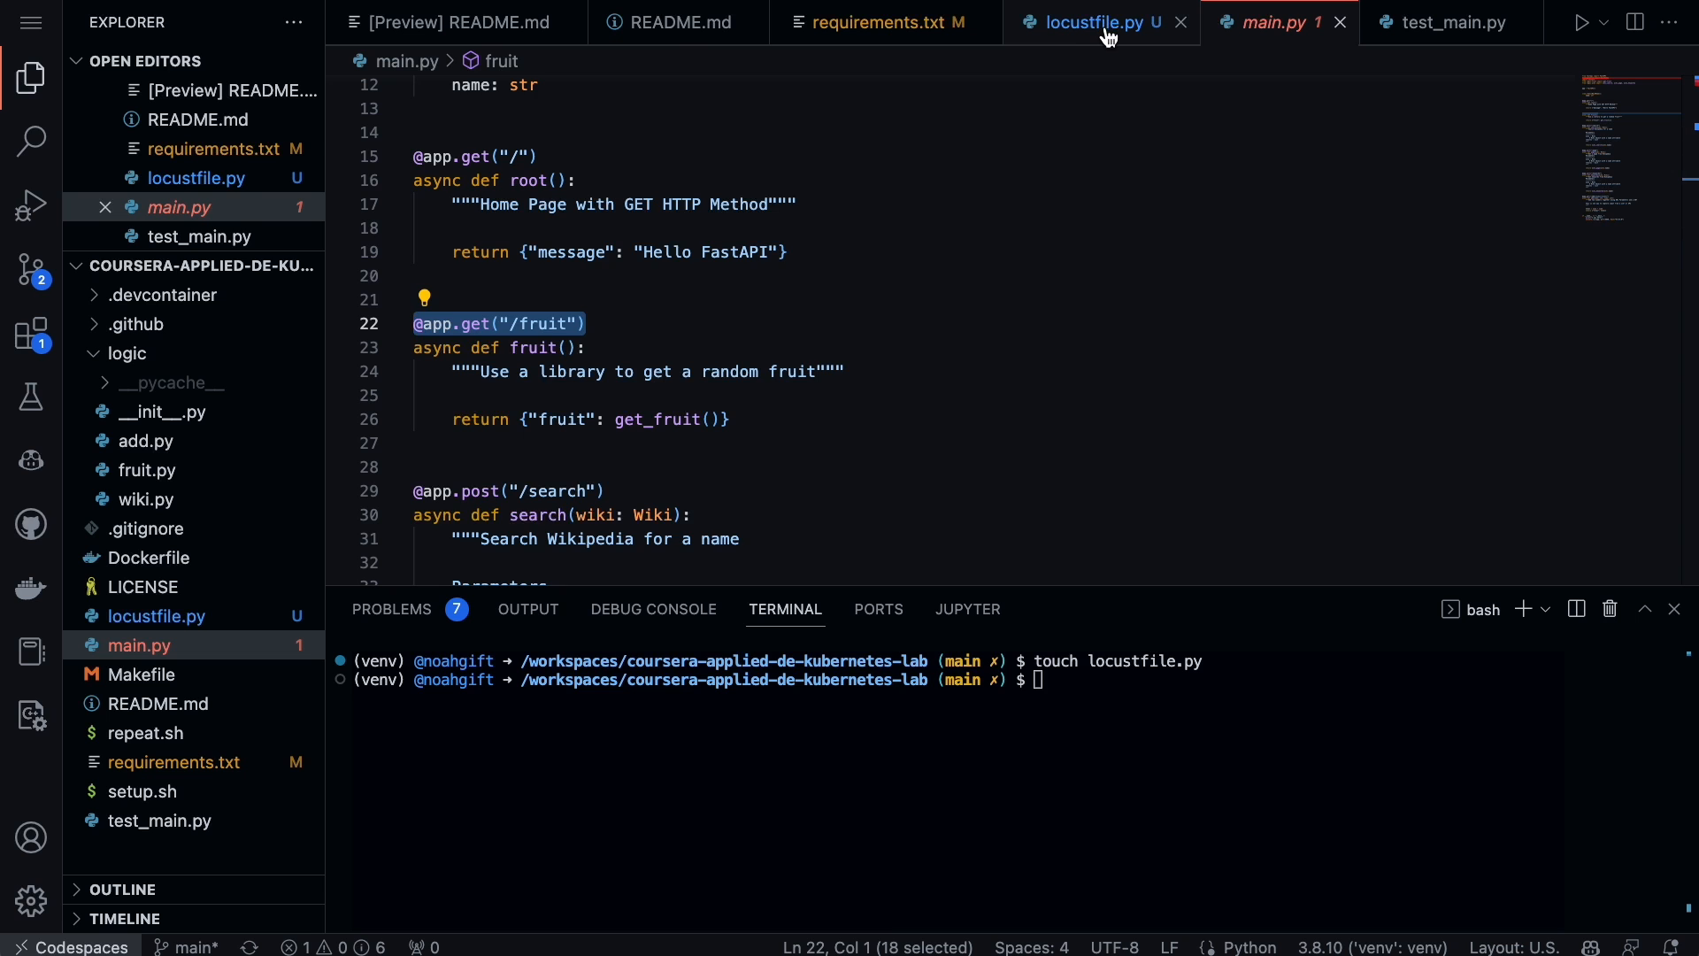
pyautogui.click(1101, 21)
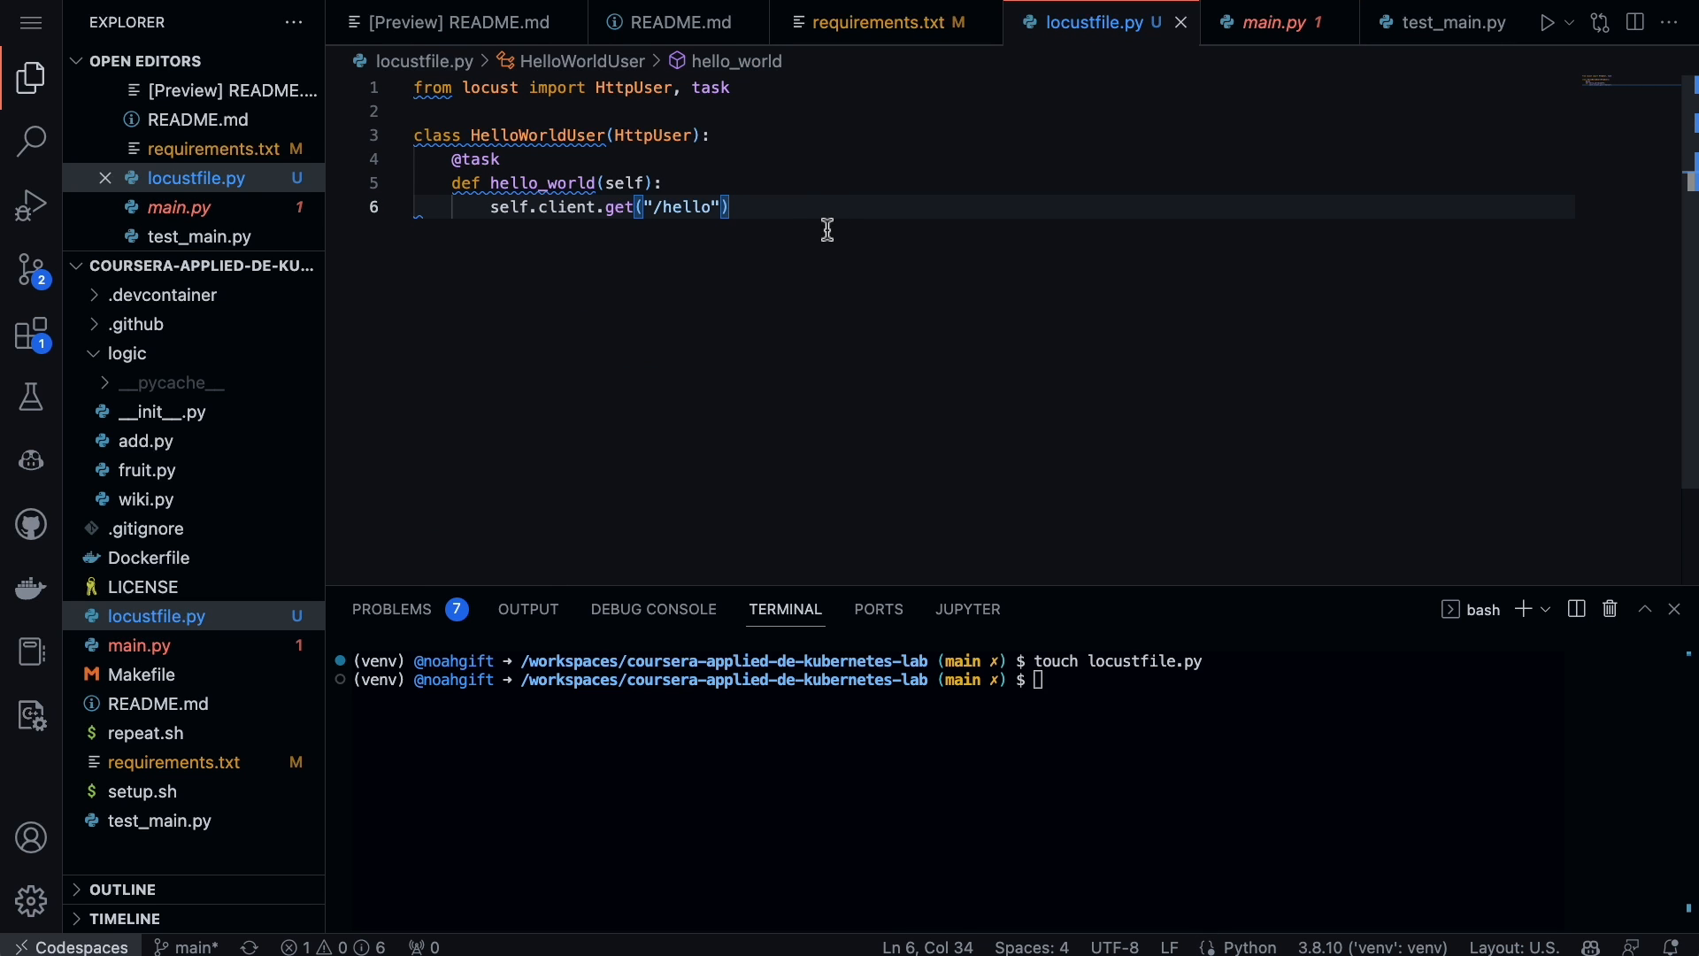
pyautogui.write('-world')
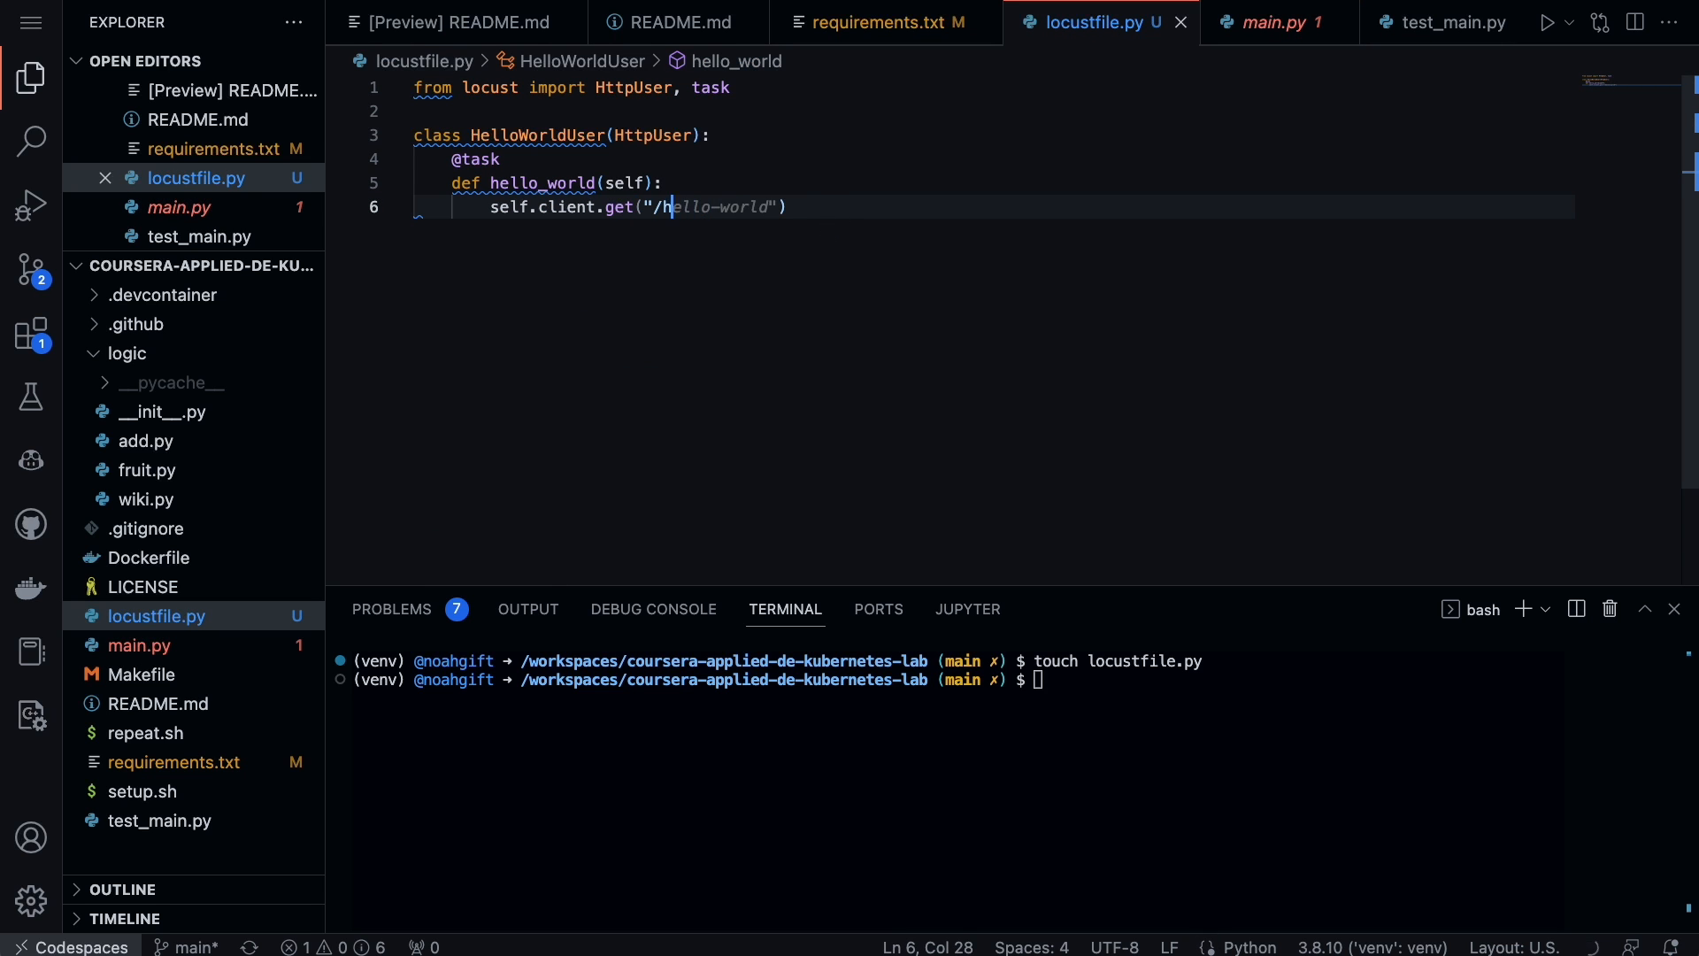
pyautogui.write('fruit')
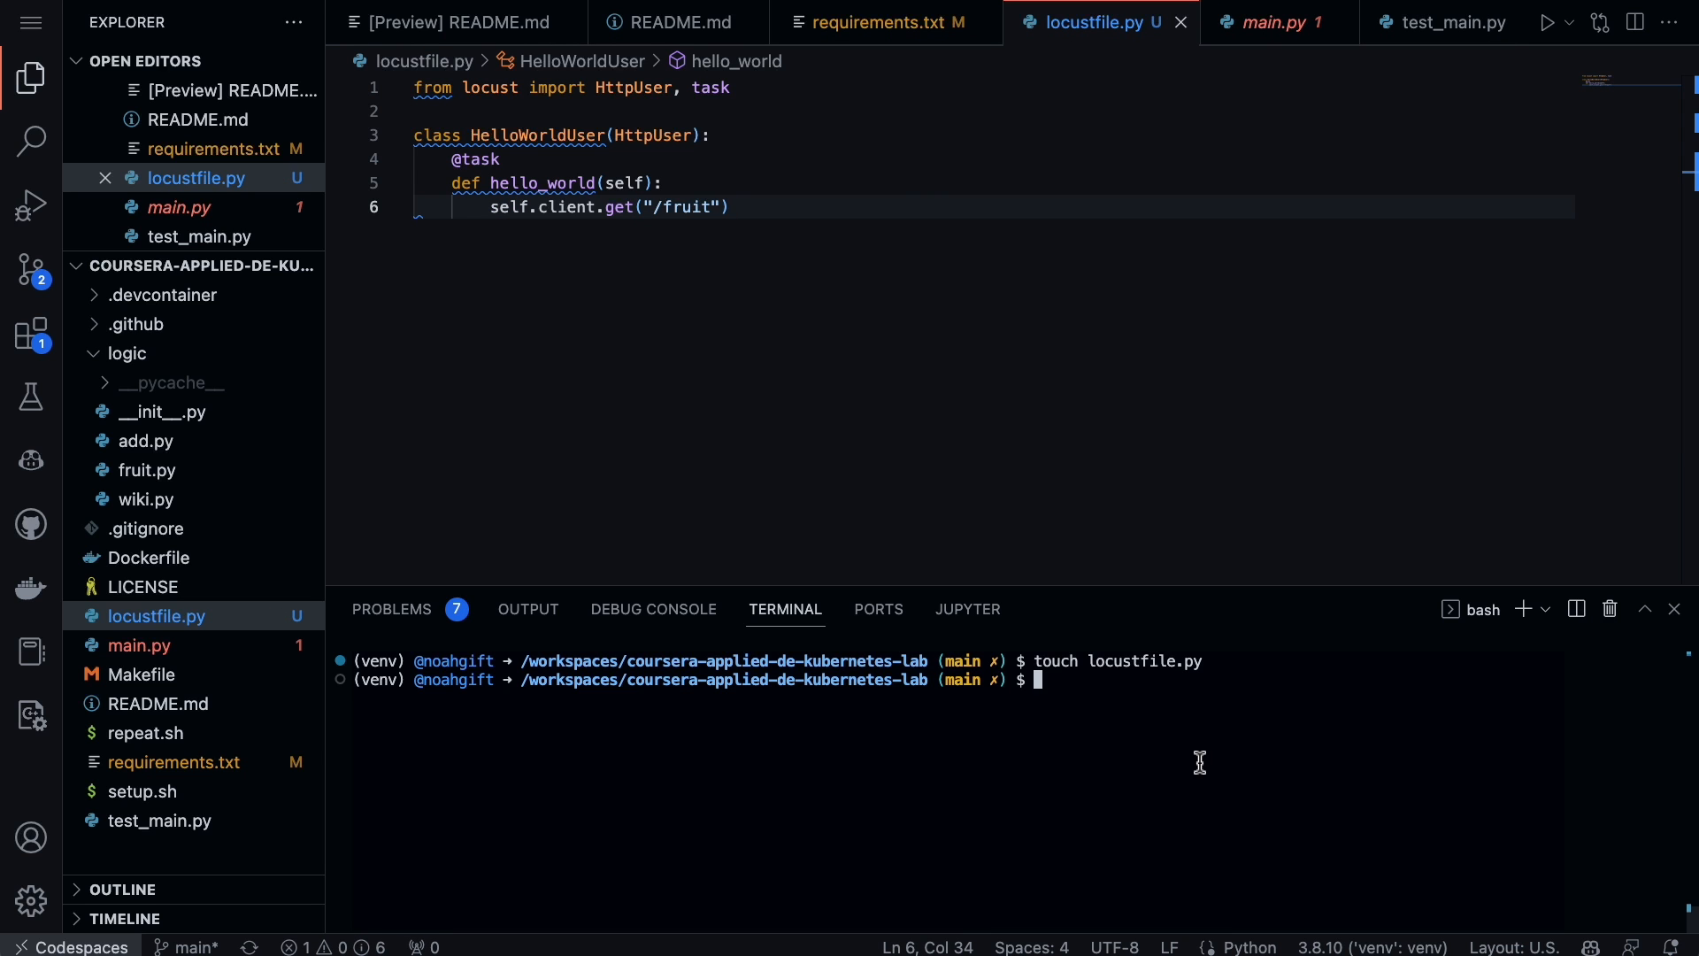
pyautogui.write('python main.py')
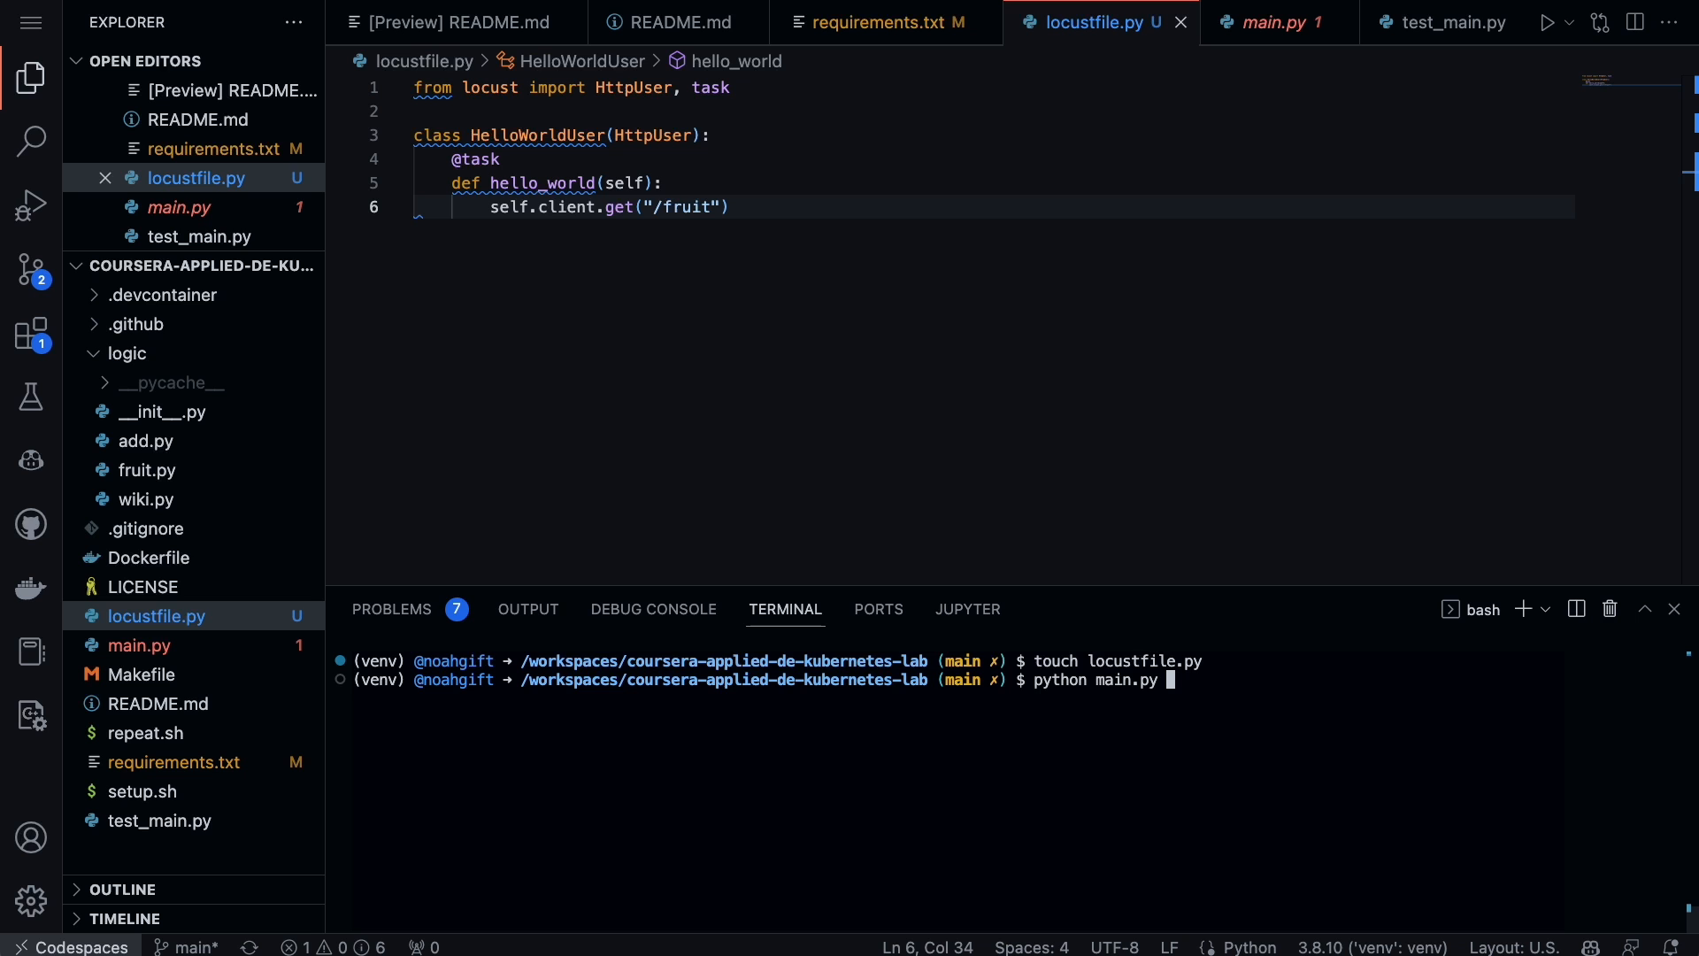
# Step: Start Locust from the terminal and view its web interface on port 8089 in the browser
pyautogui.write('locust')
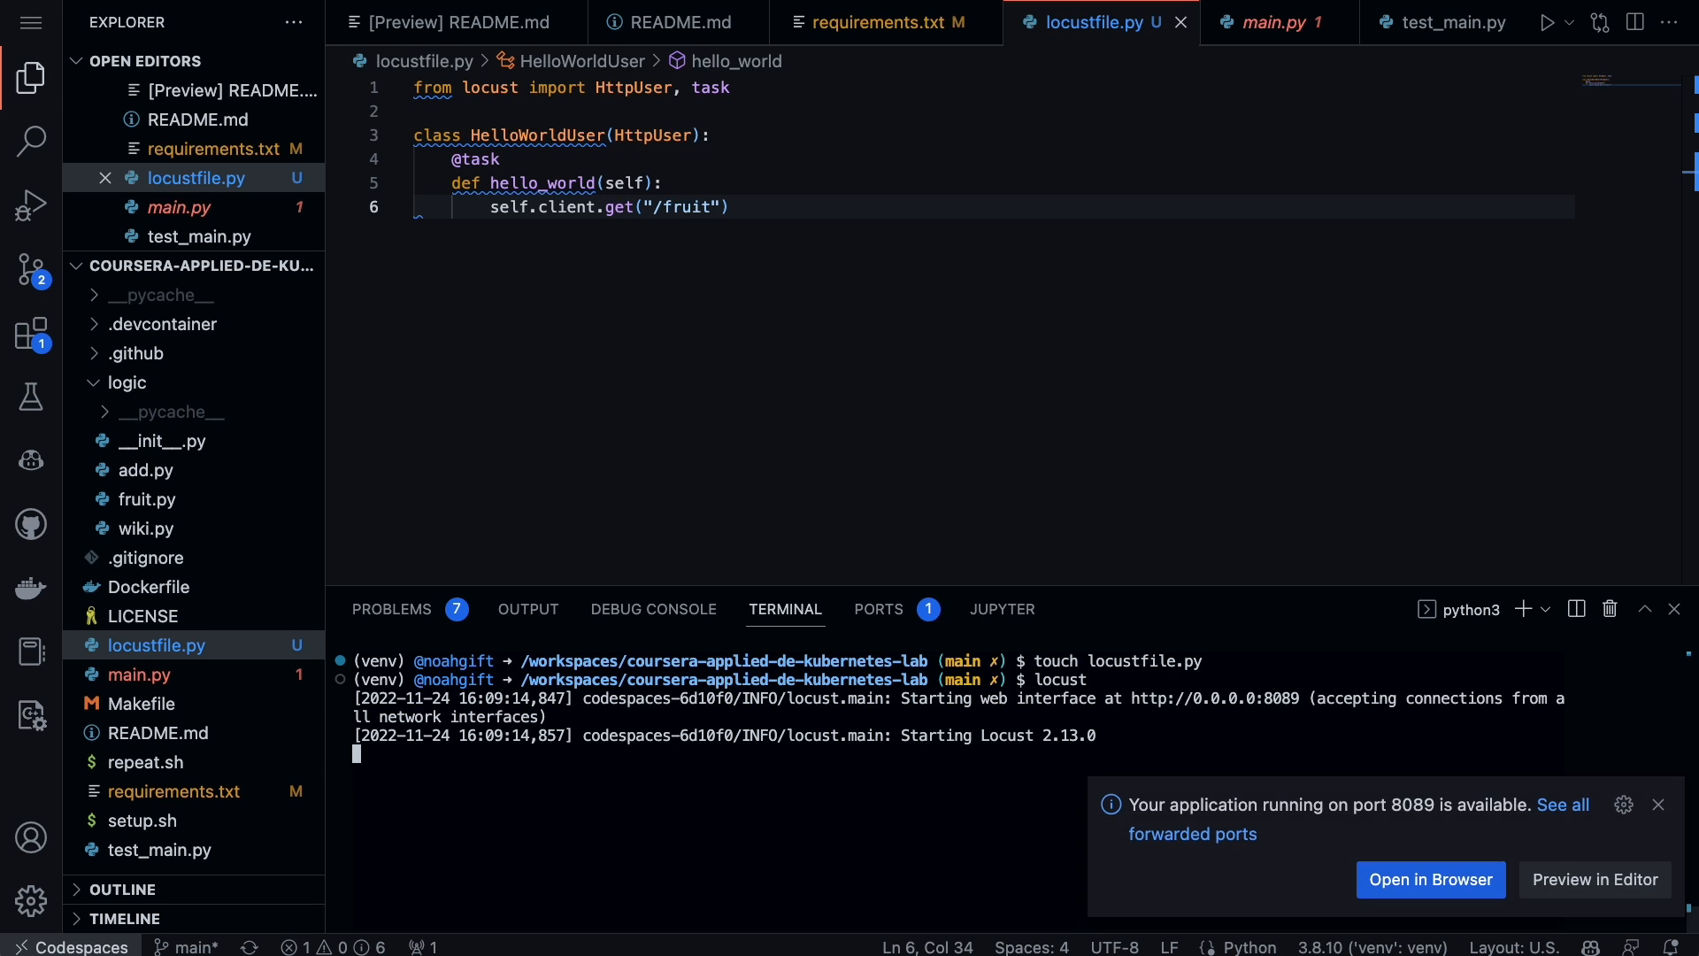
pyautogui.click(1428, 879)
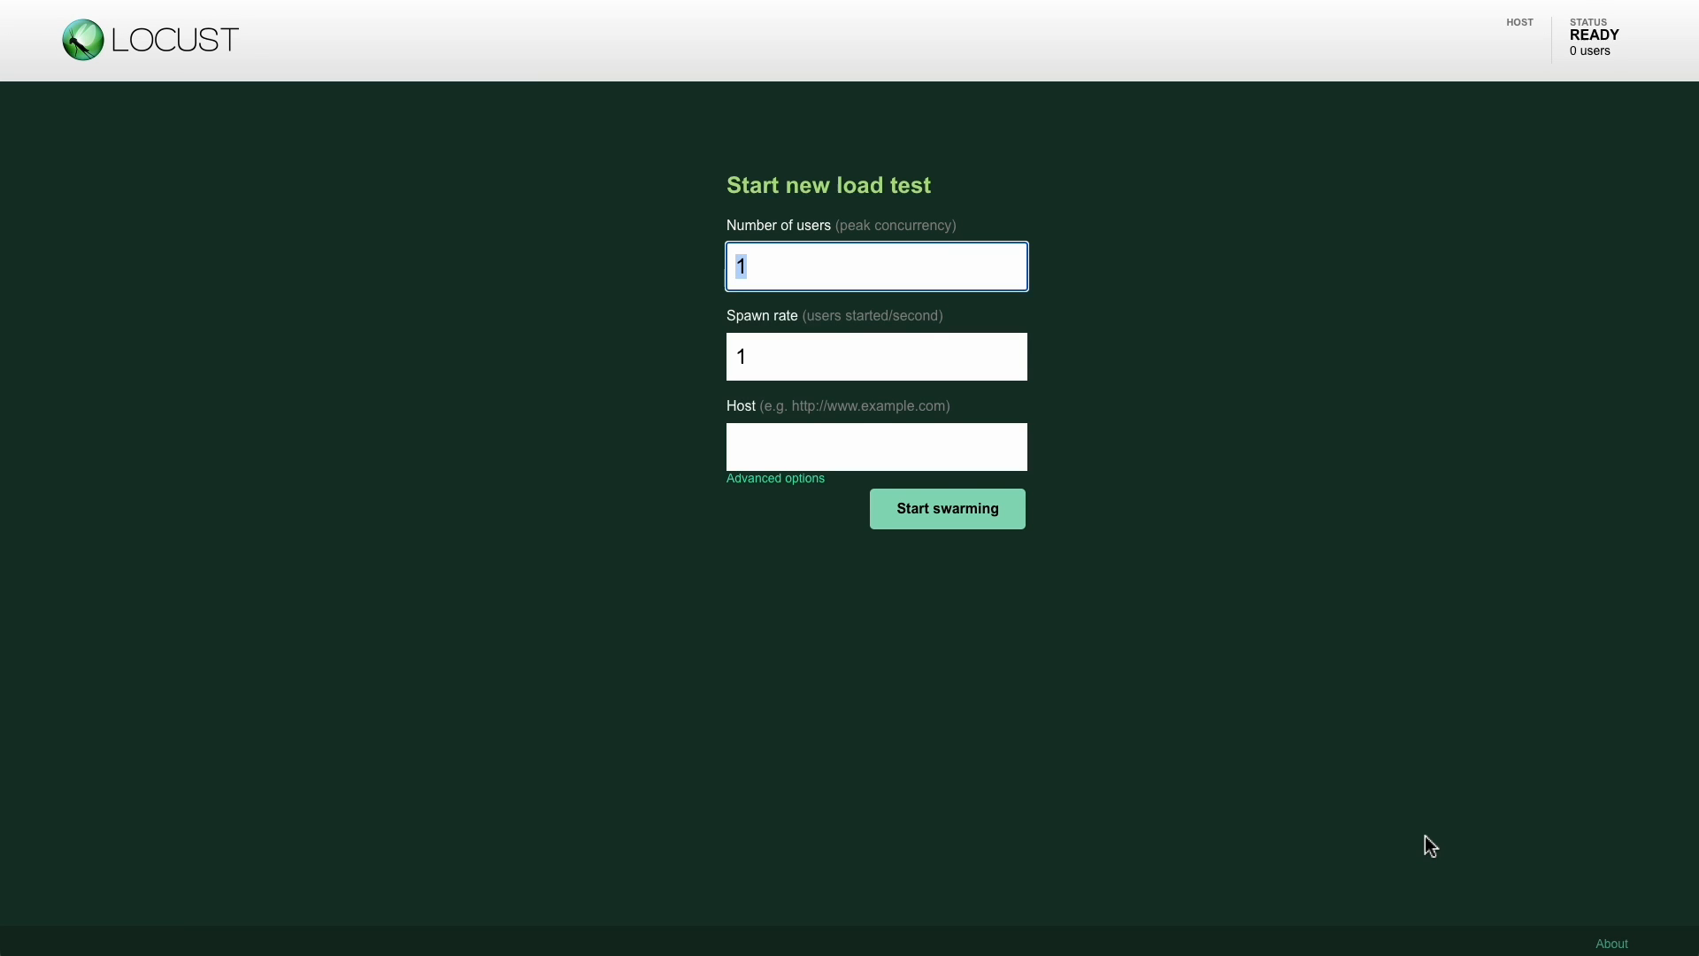
pyautogui.moveTo(1452, 812)
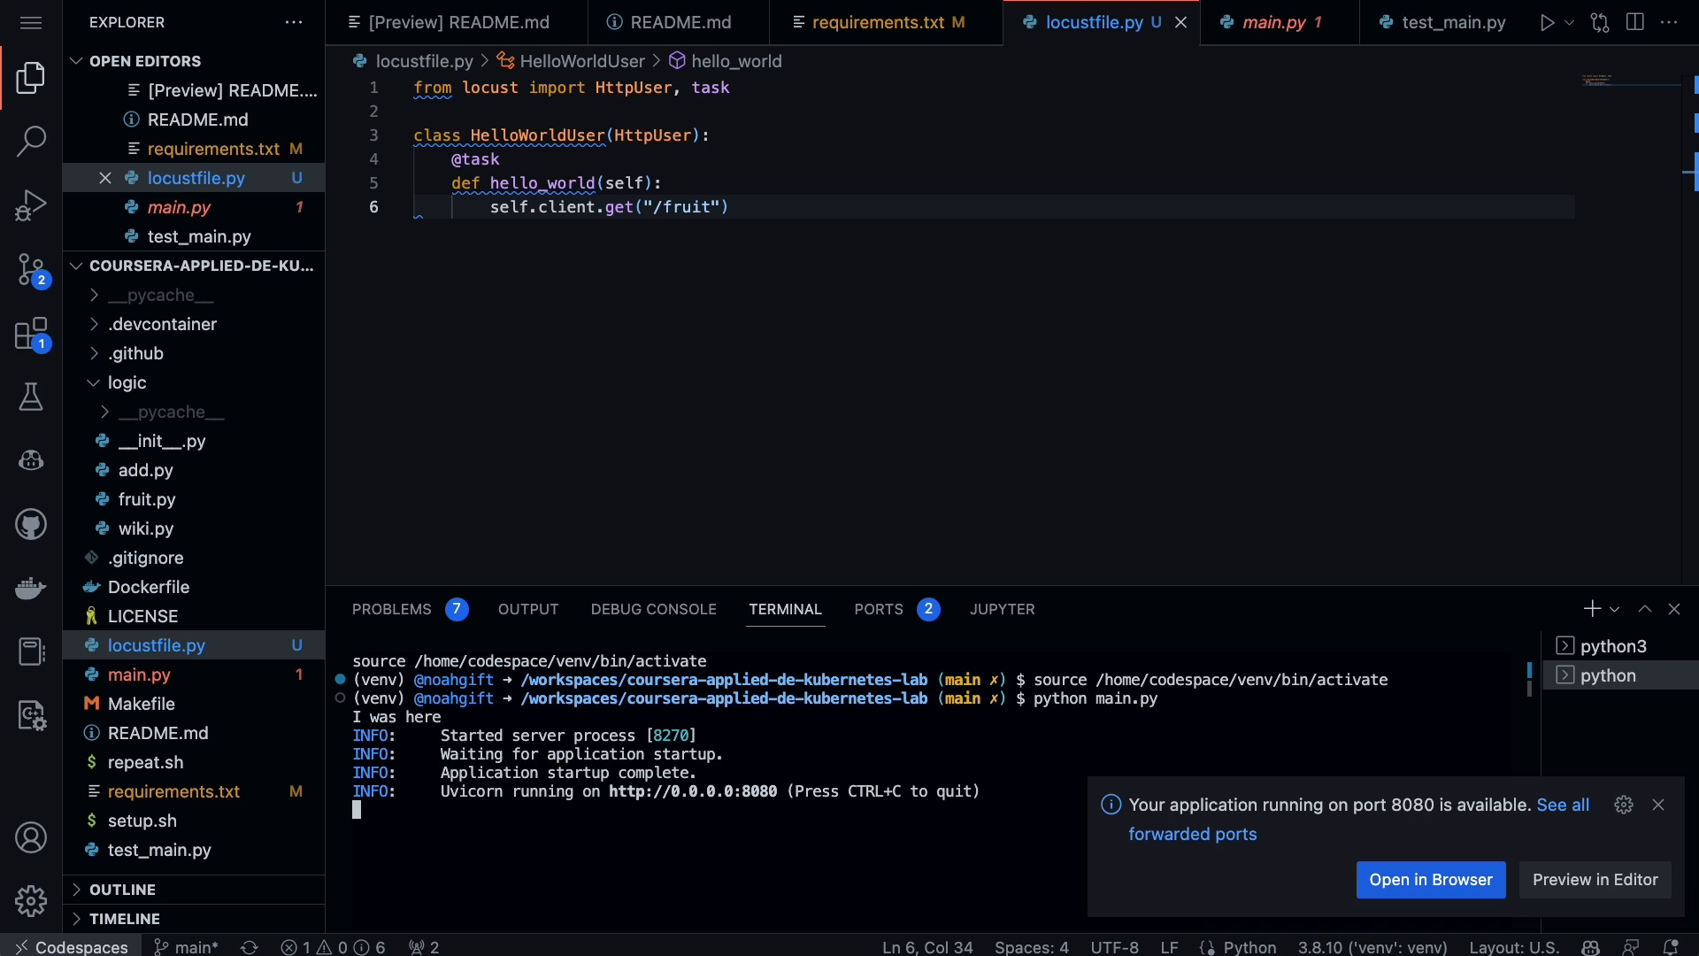
# Step: Bring the Locust web interface back up with its new load test form at defaults
pyautogui.click(1428, 879)
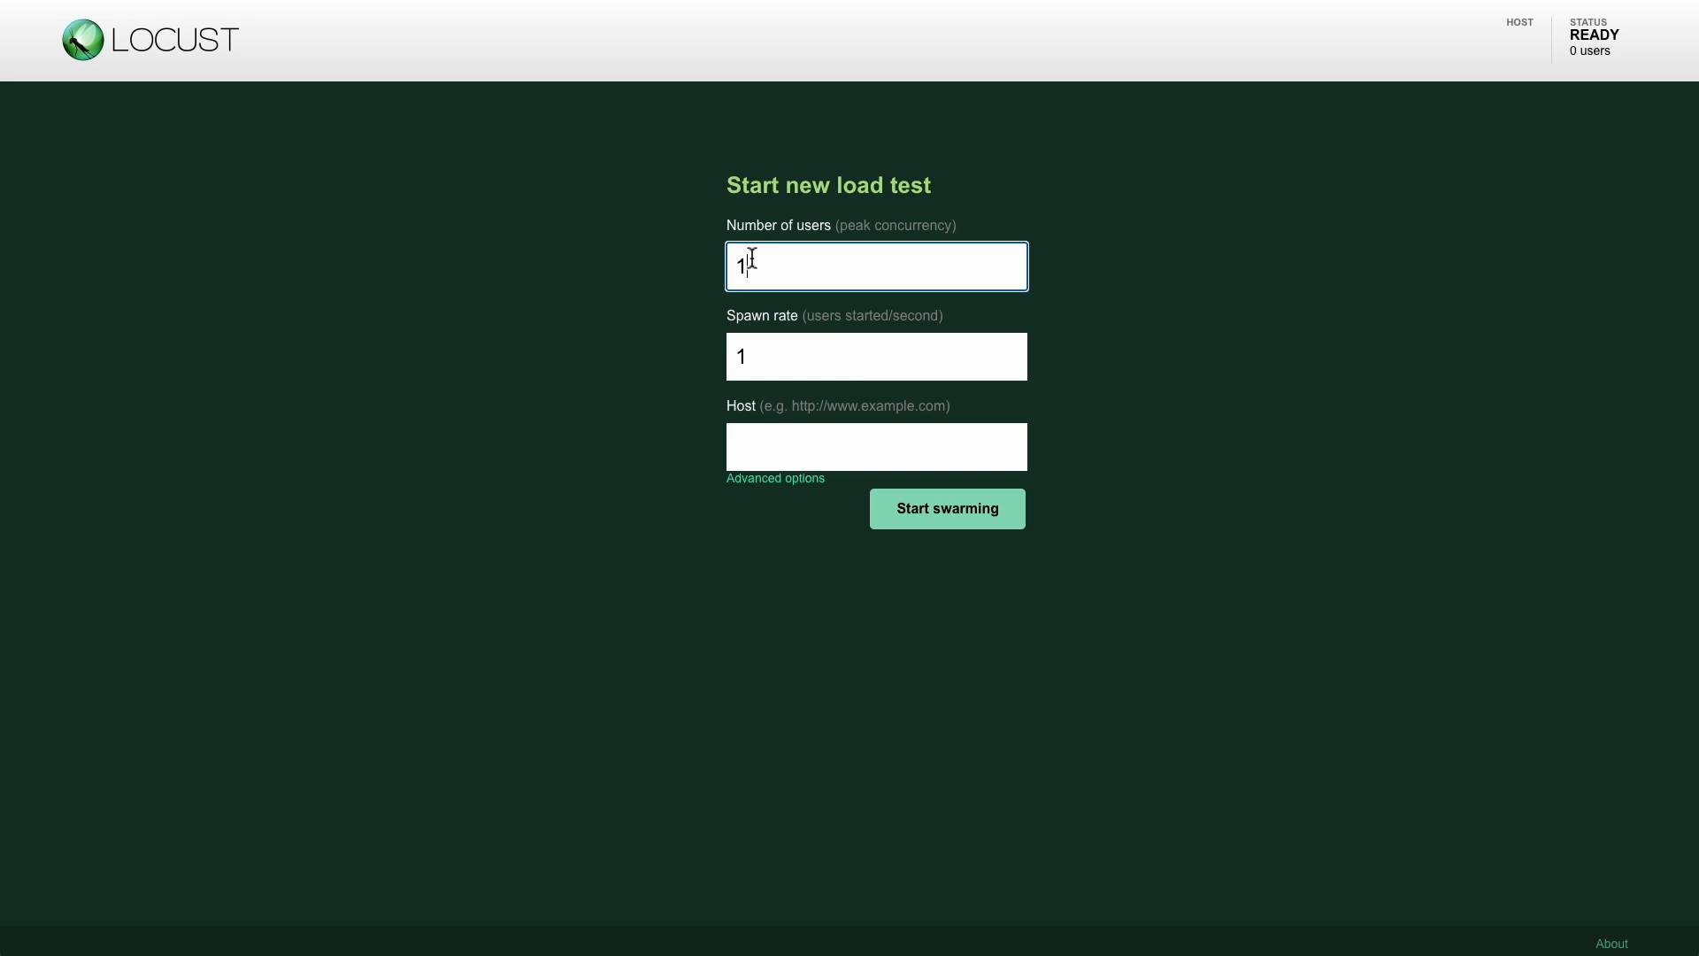
# Step: Set the load test to 10 users and replace the spawn rate with 5
pyautogui.write('0')
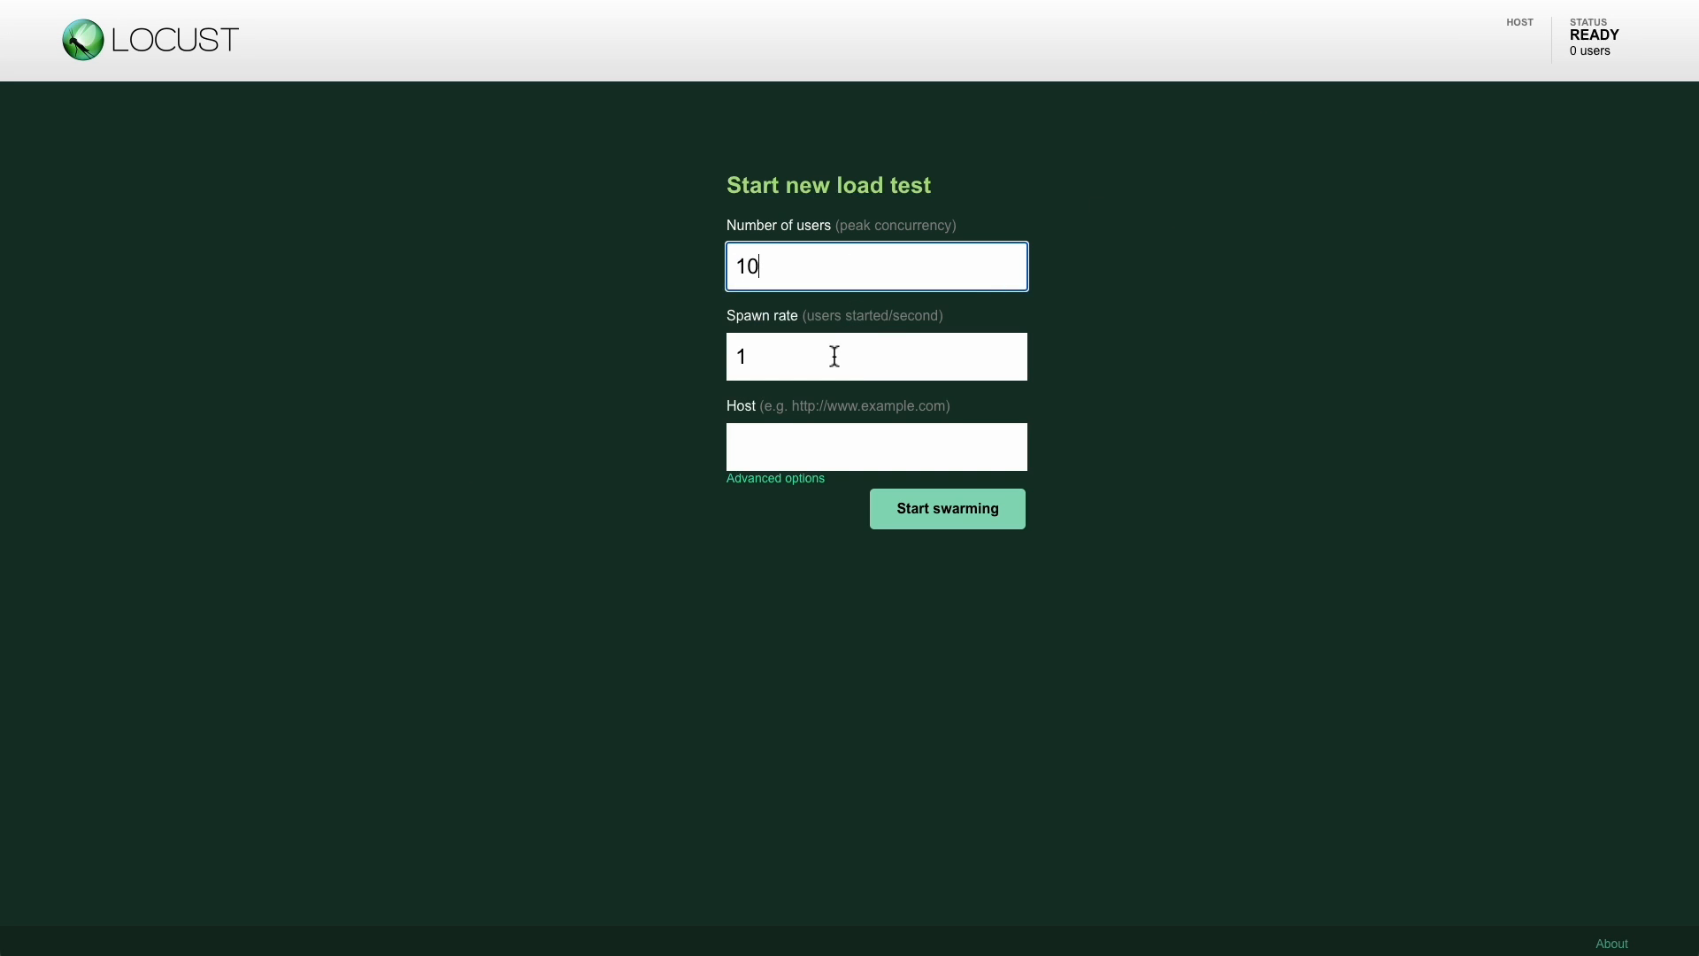
pyautogui.click(876, 356)
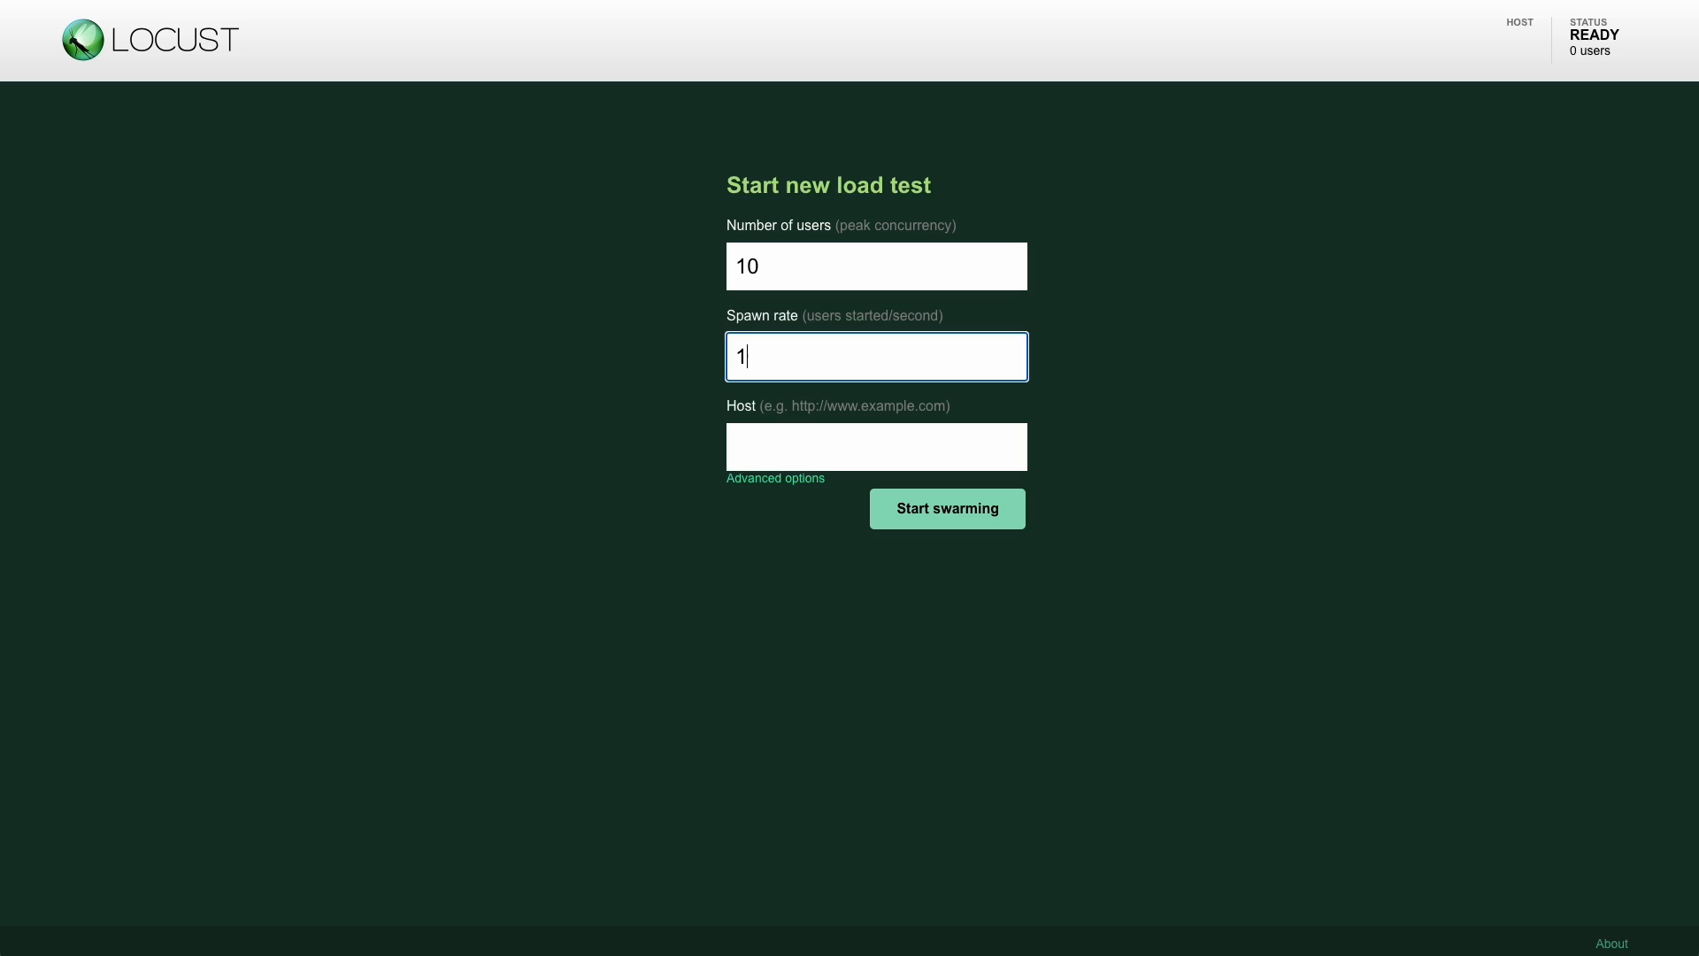
pyautogui.press('Backspace')
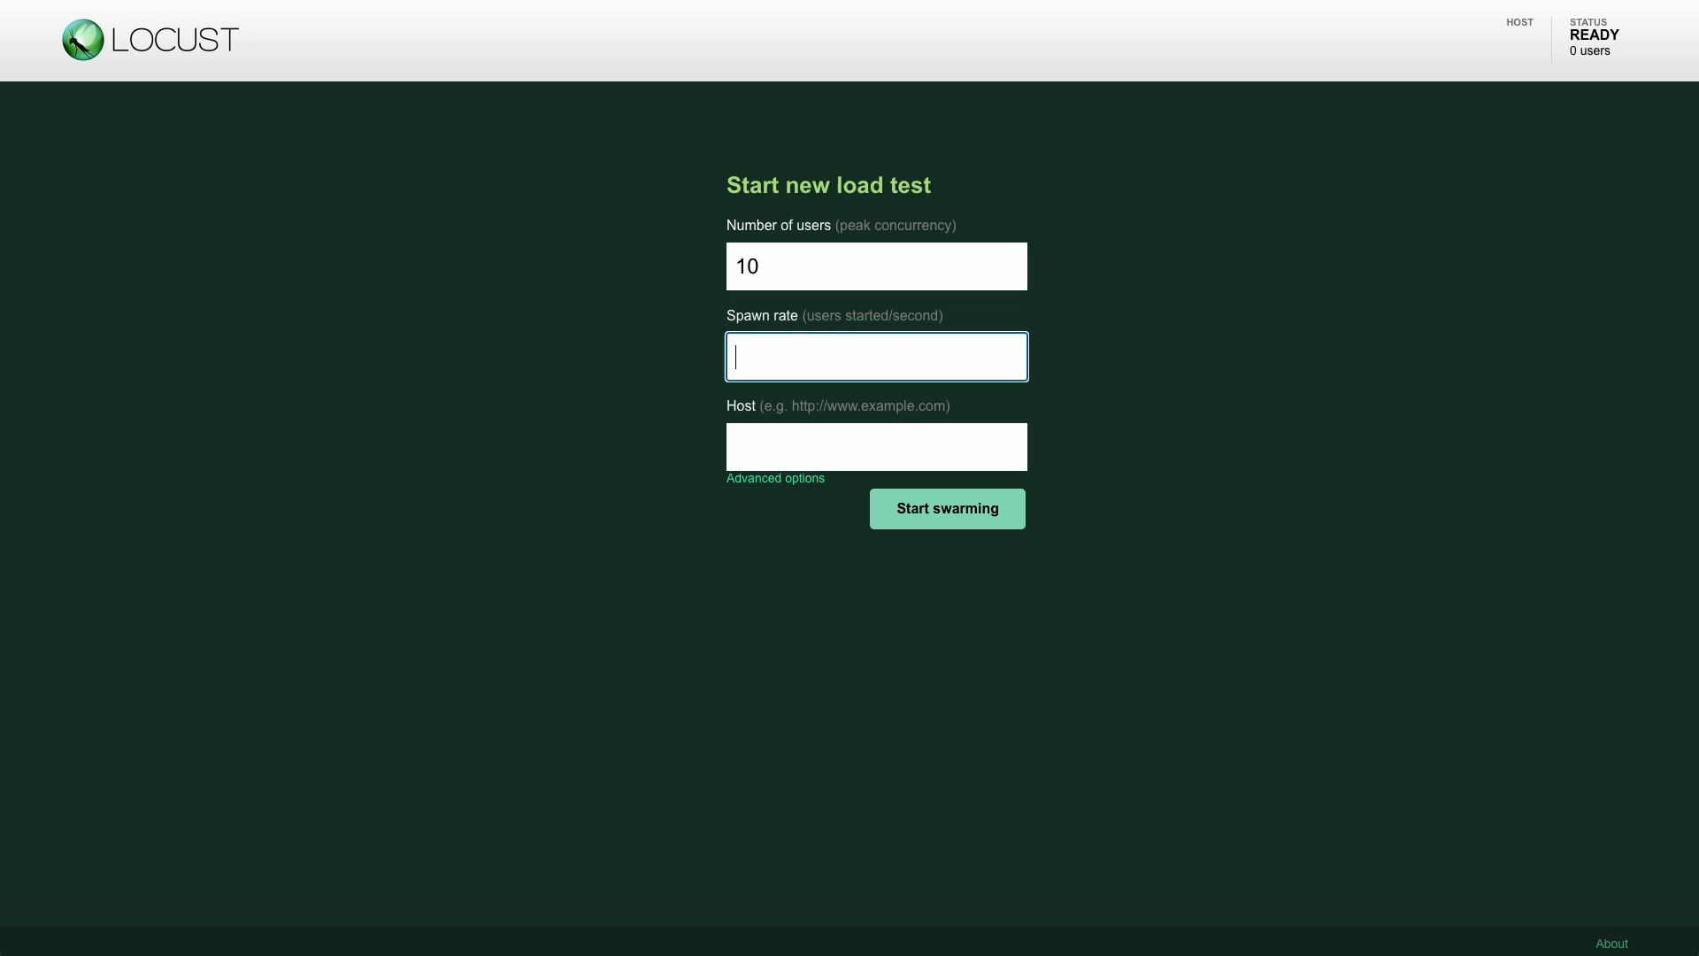
pyautogui.write('5')
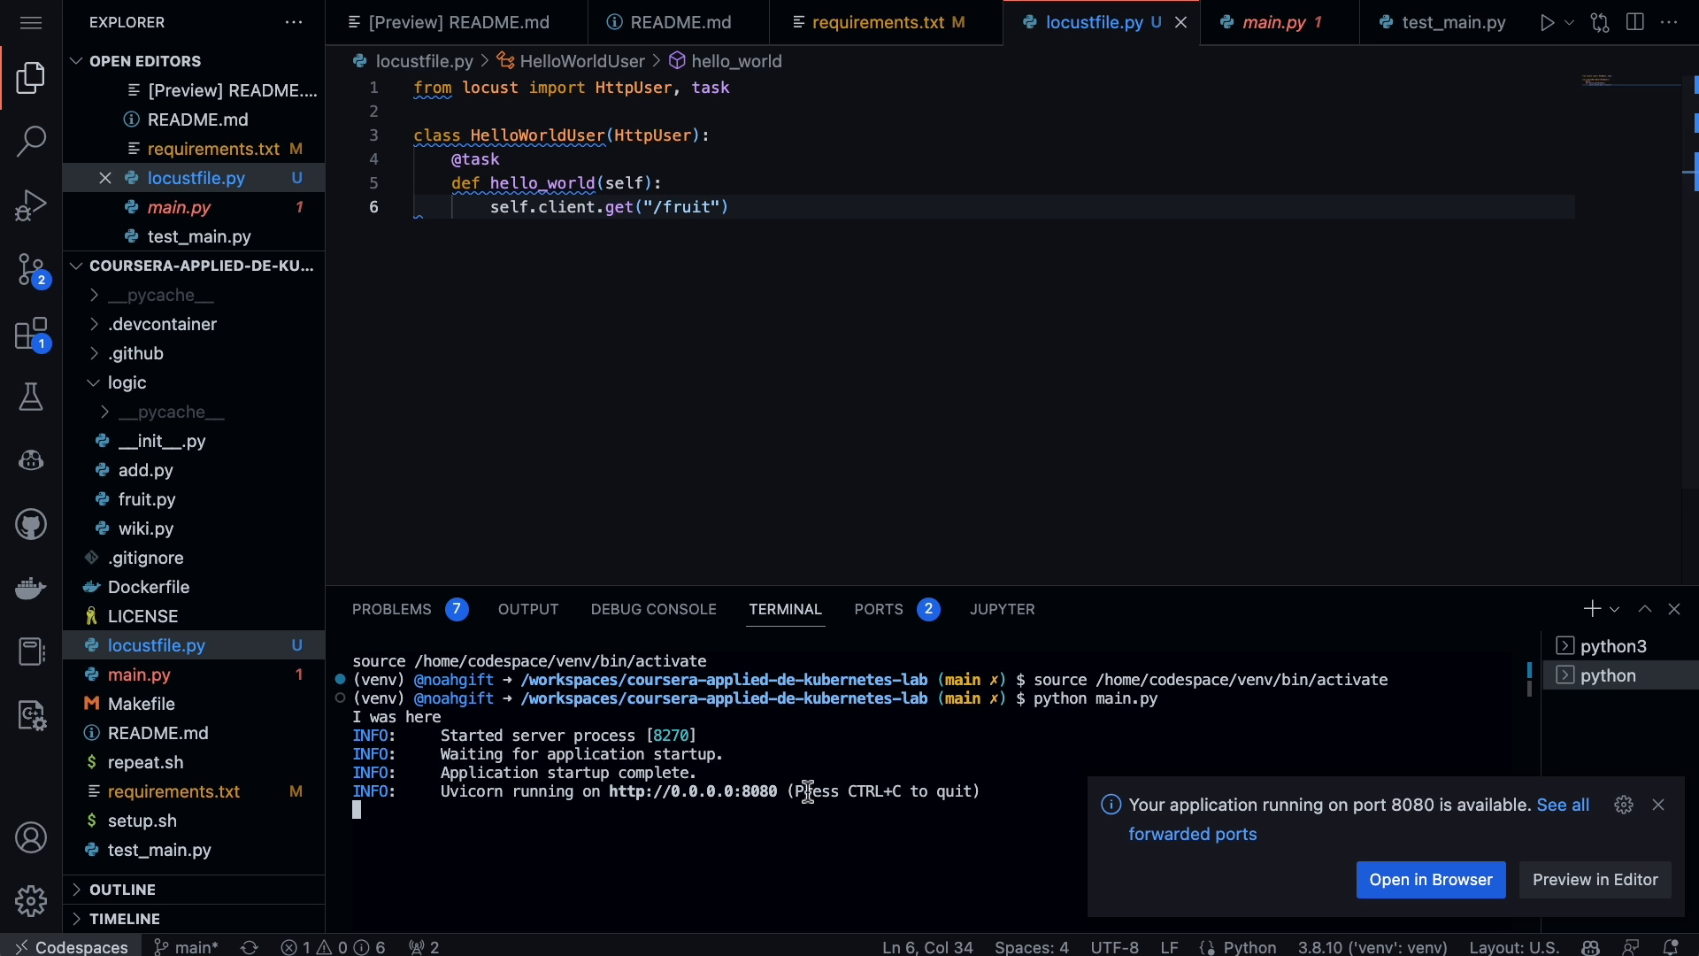
pyautogui.moveTo(784, 791)
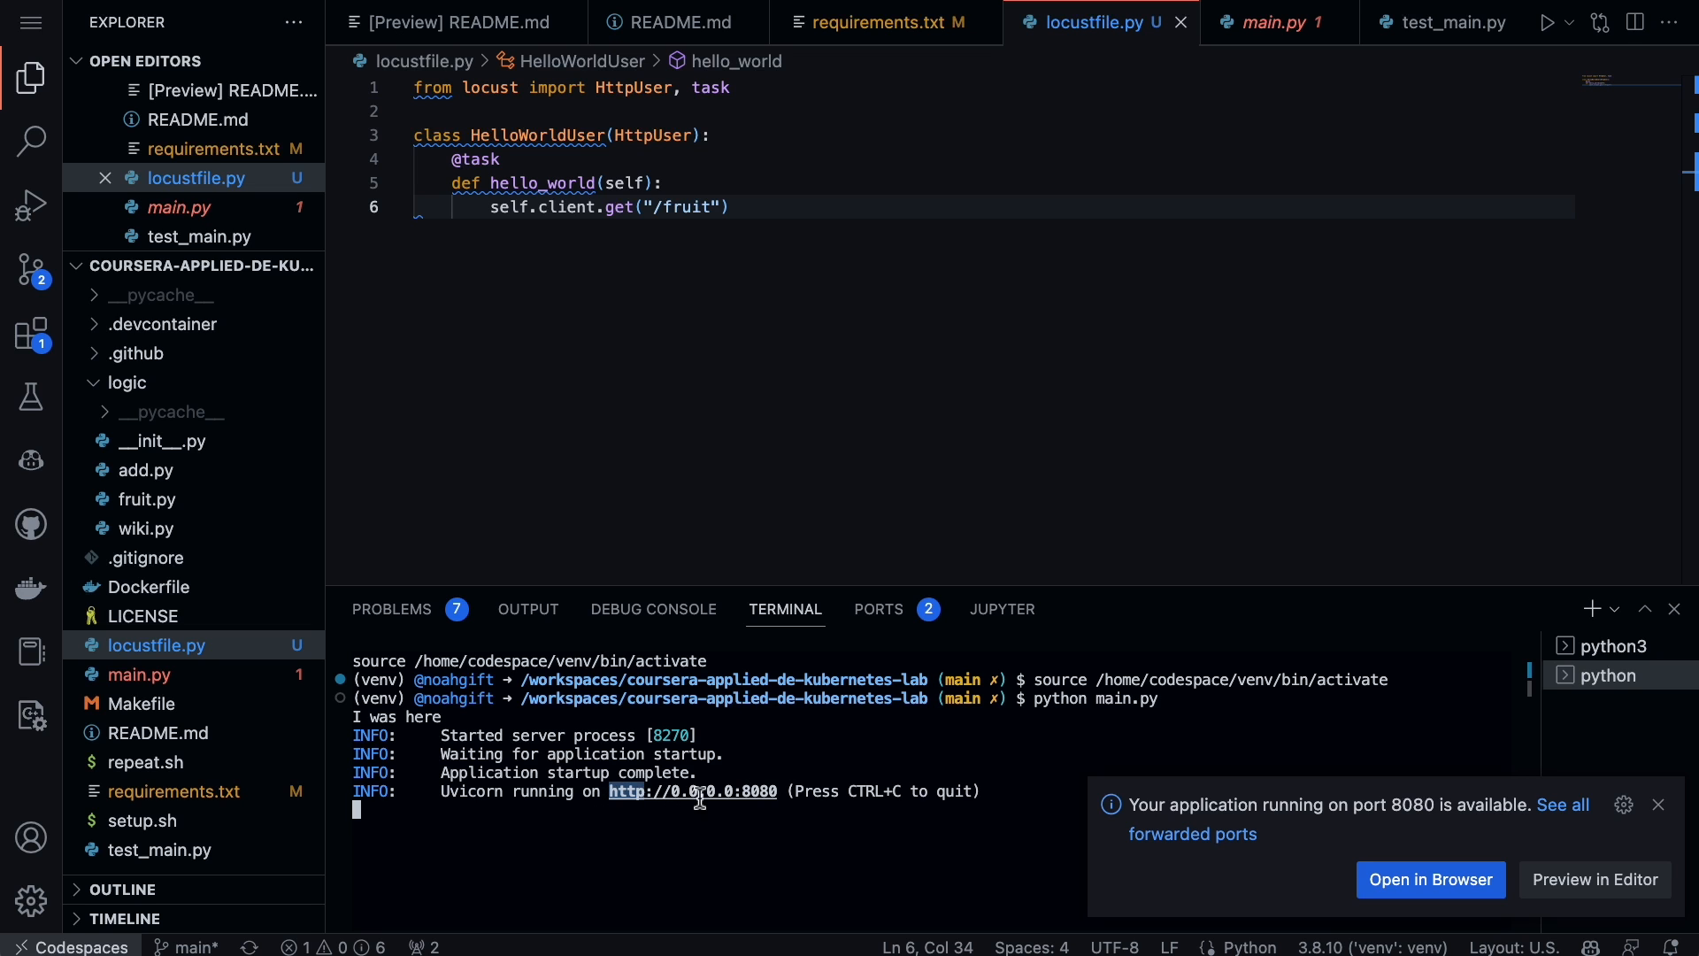
pyautogui.moveTo(1073, 549)
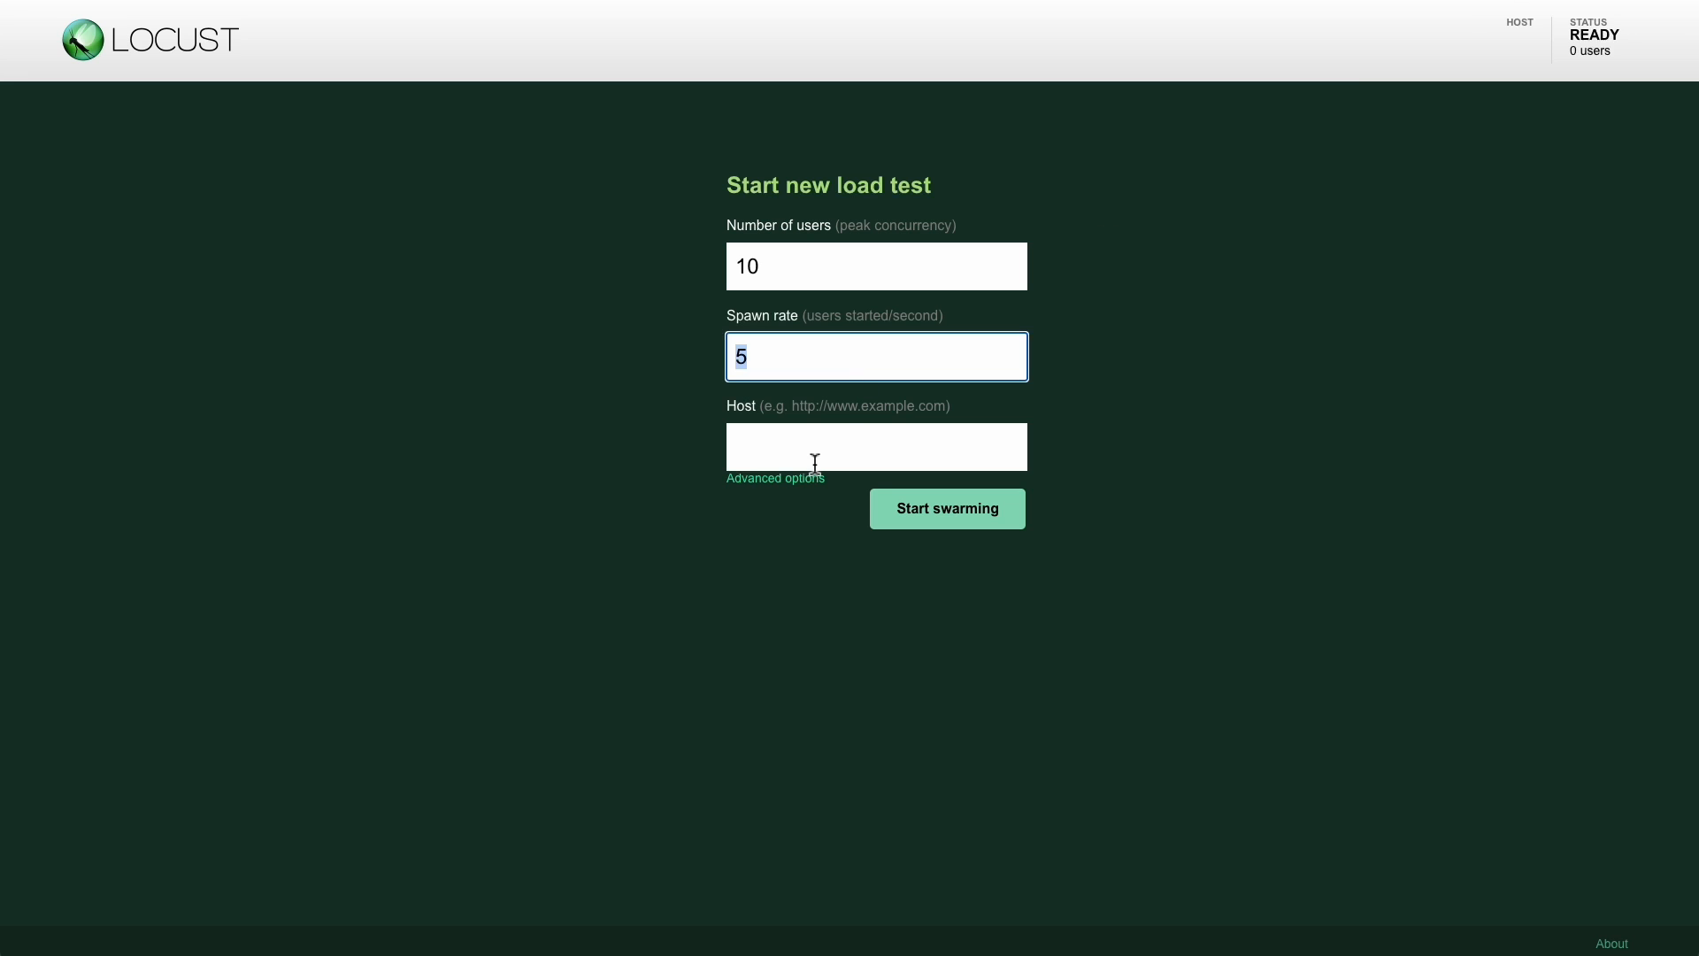
pyautogui.click(945, 507)
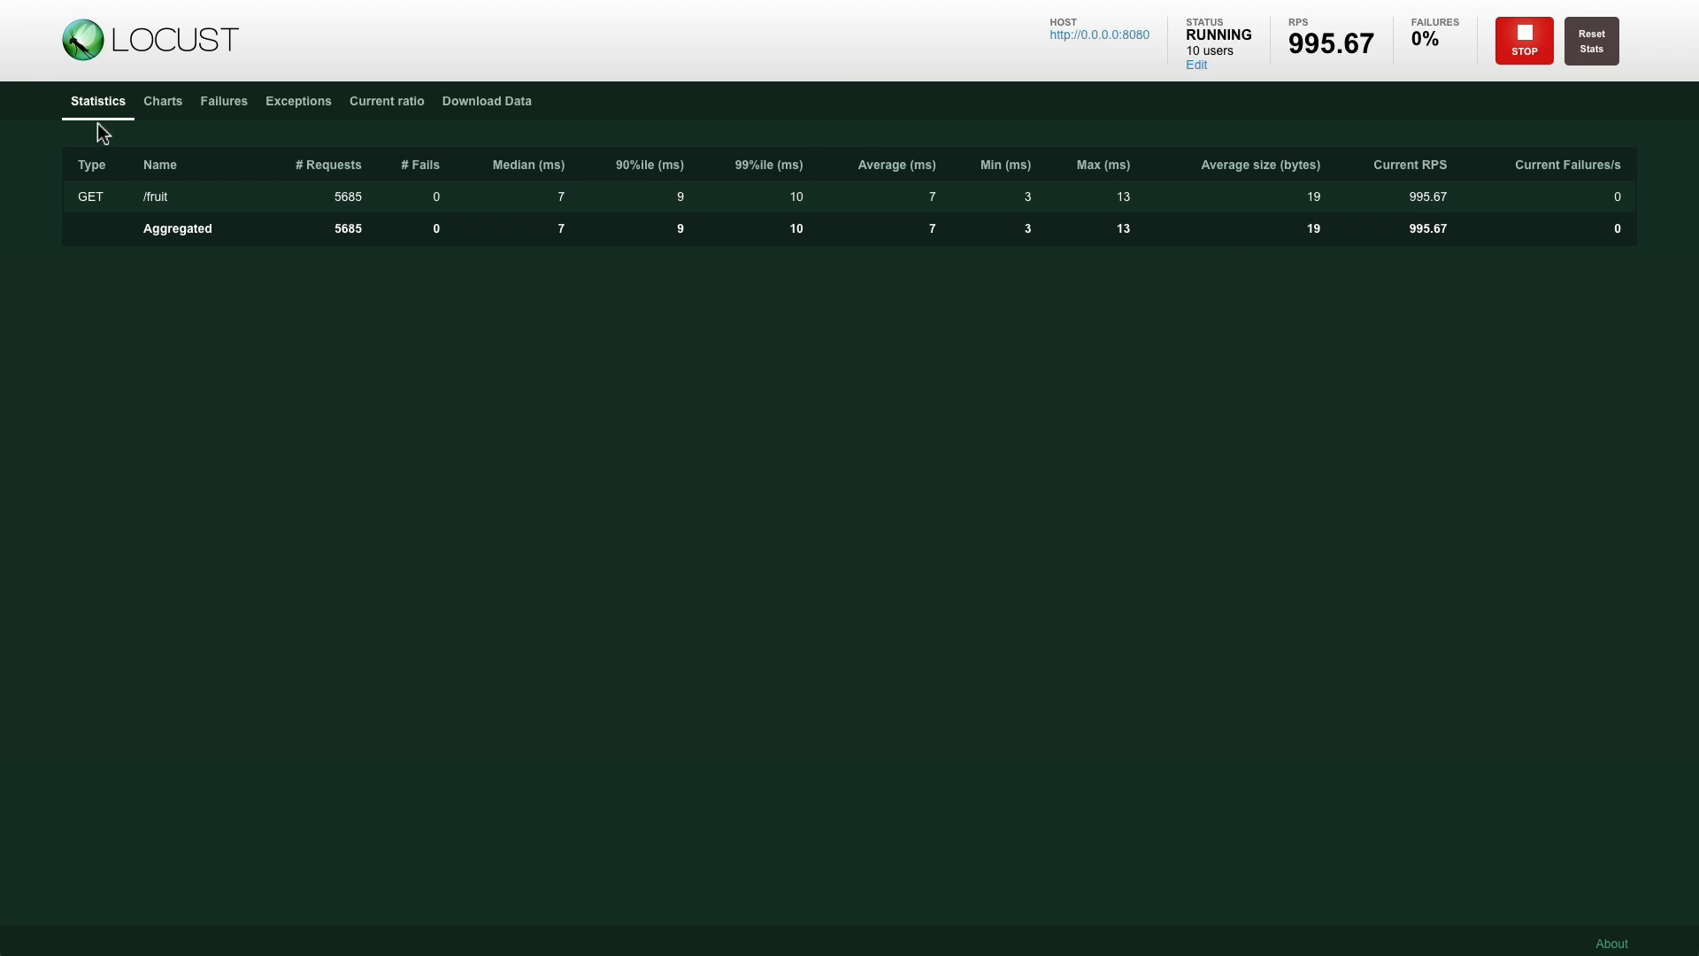
pyautogui.click(161, 101)
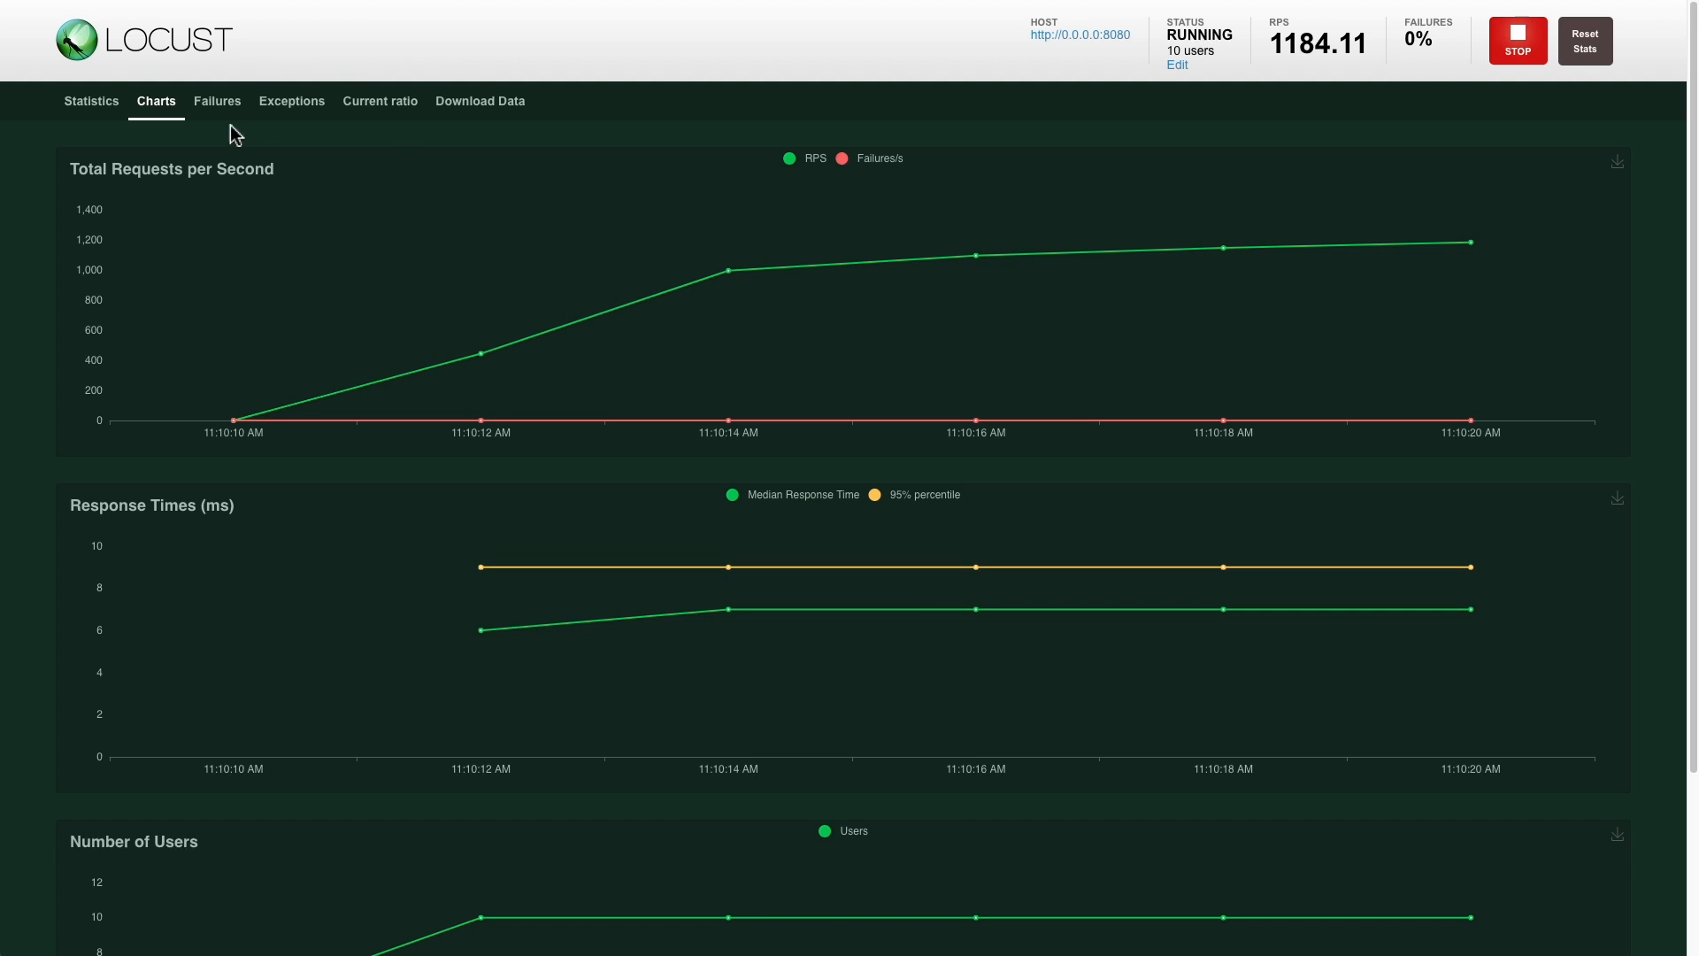
pyautogui.click(292, 101)
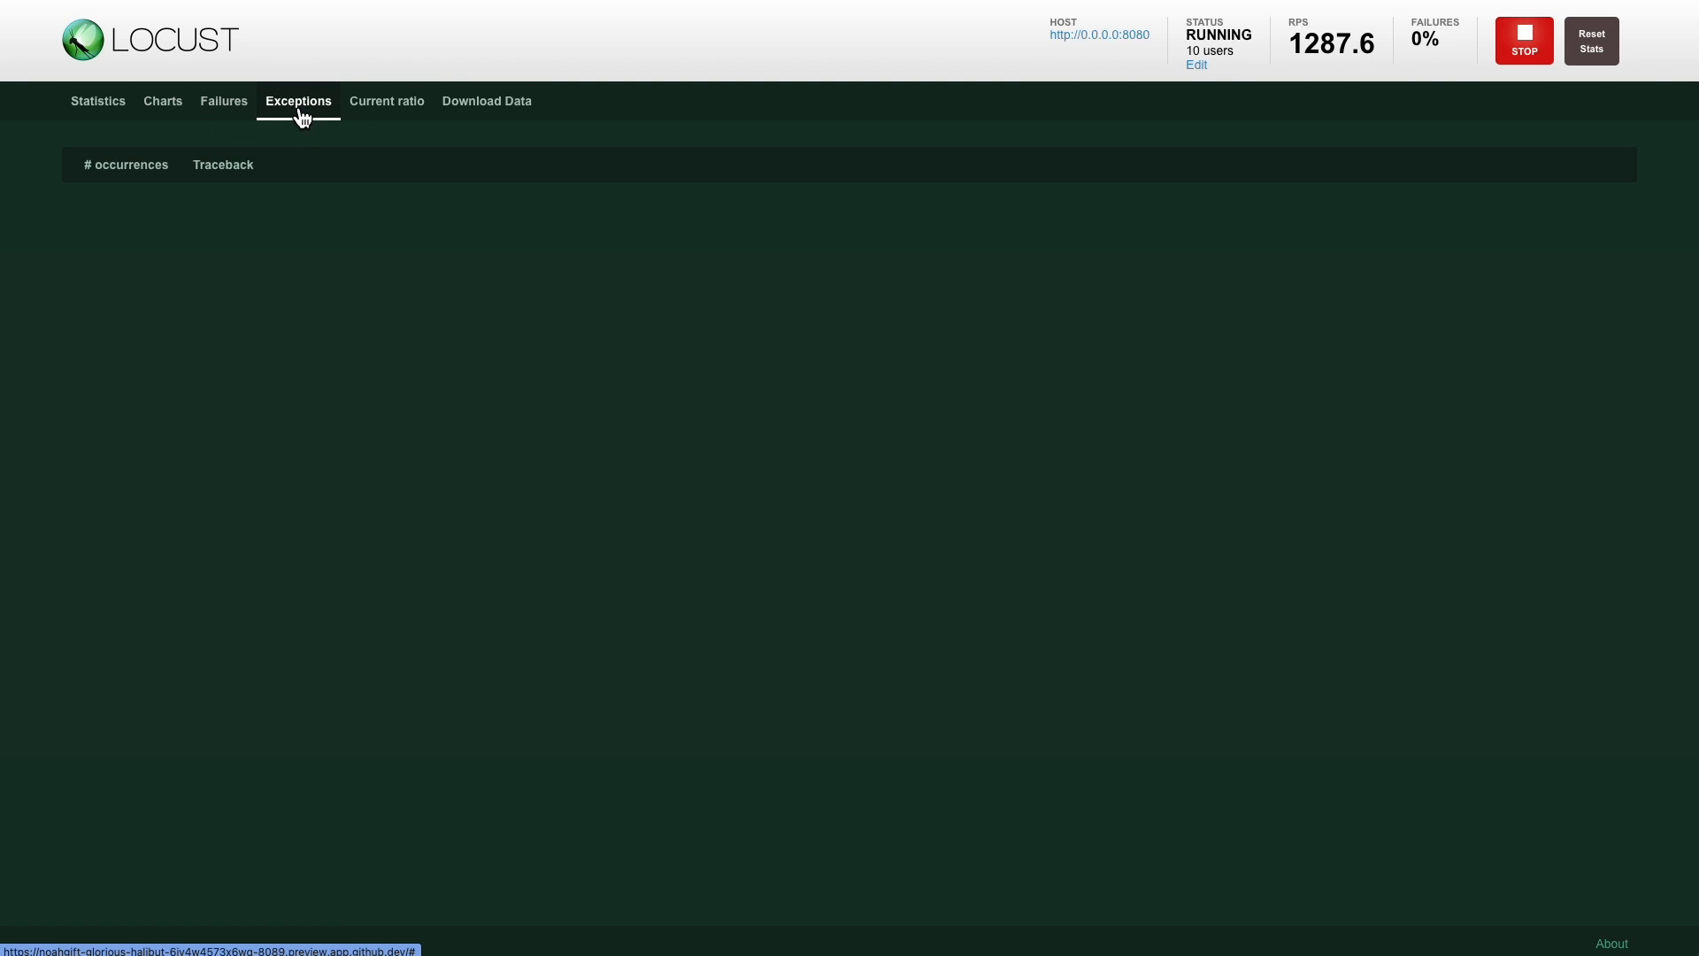
pyautogui.click(388, 101)
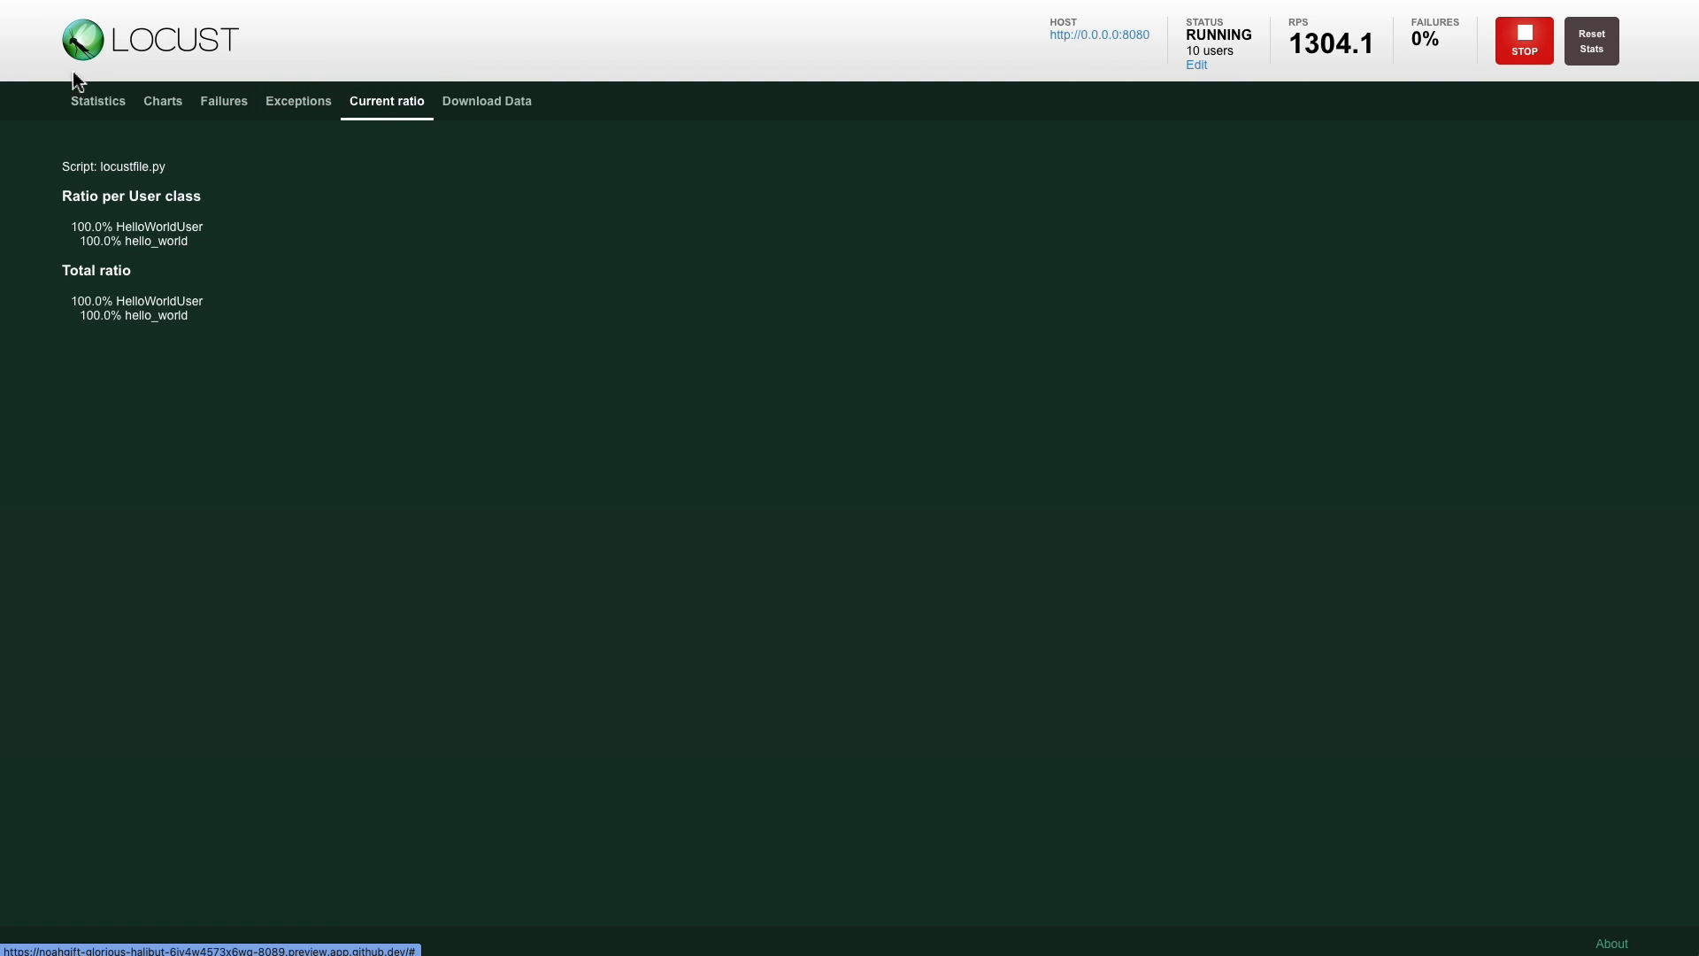
pyautogui.click(96, 101)
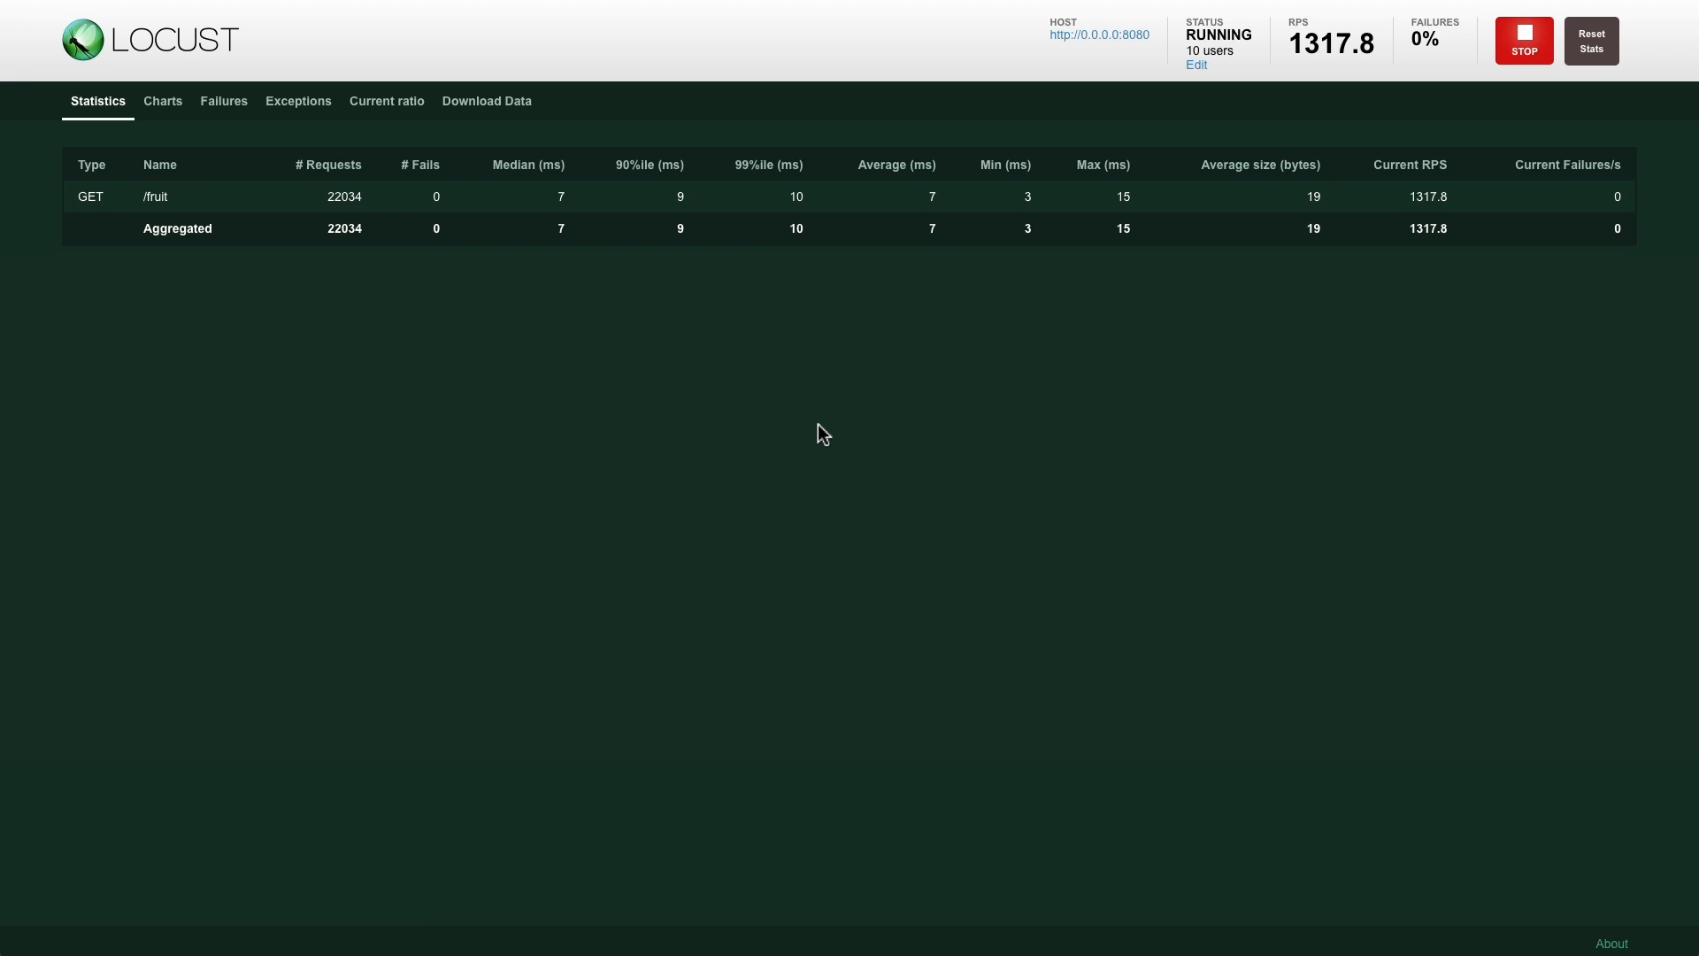